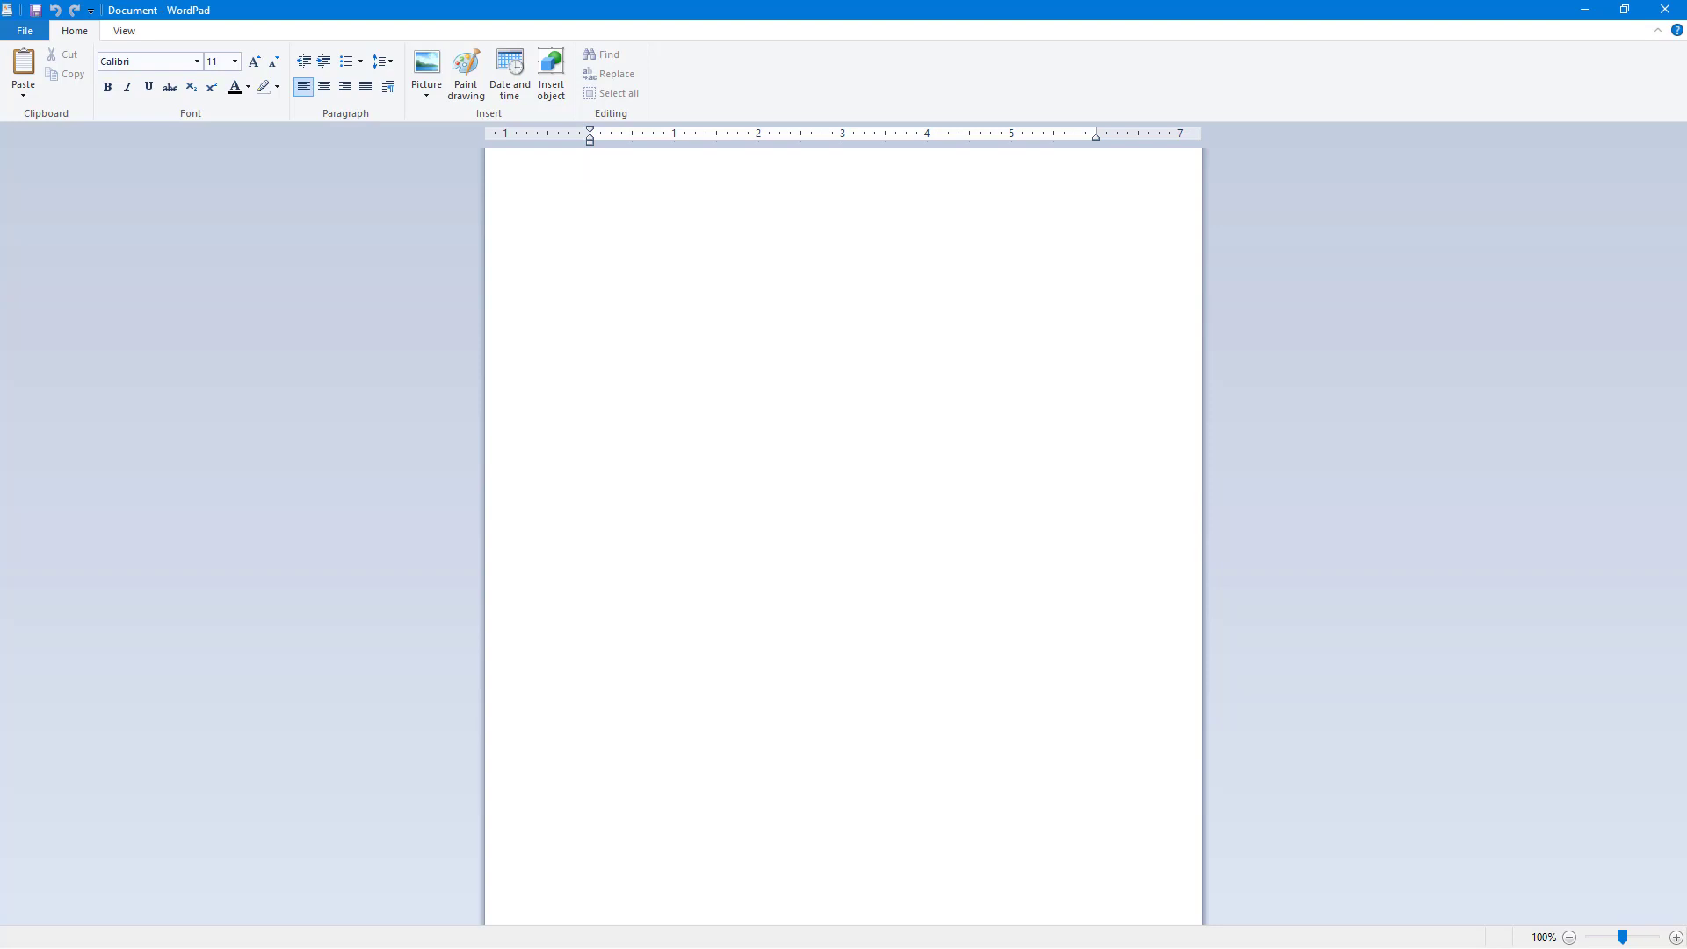
Write the heading 'Font Formatting' on the first line of the blank page.
click(590, 169)
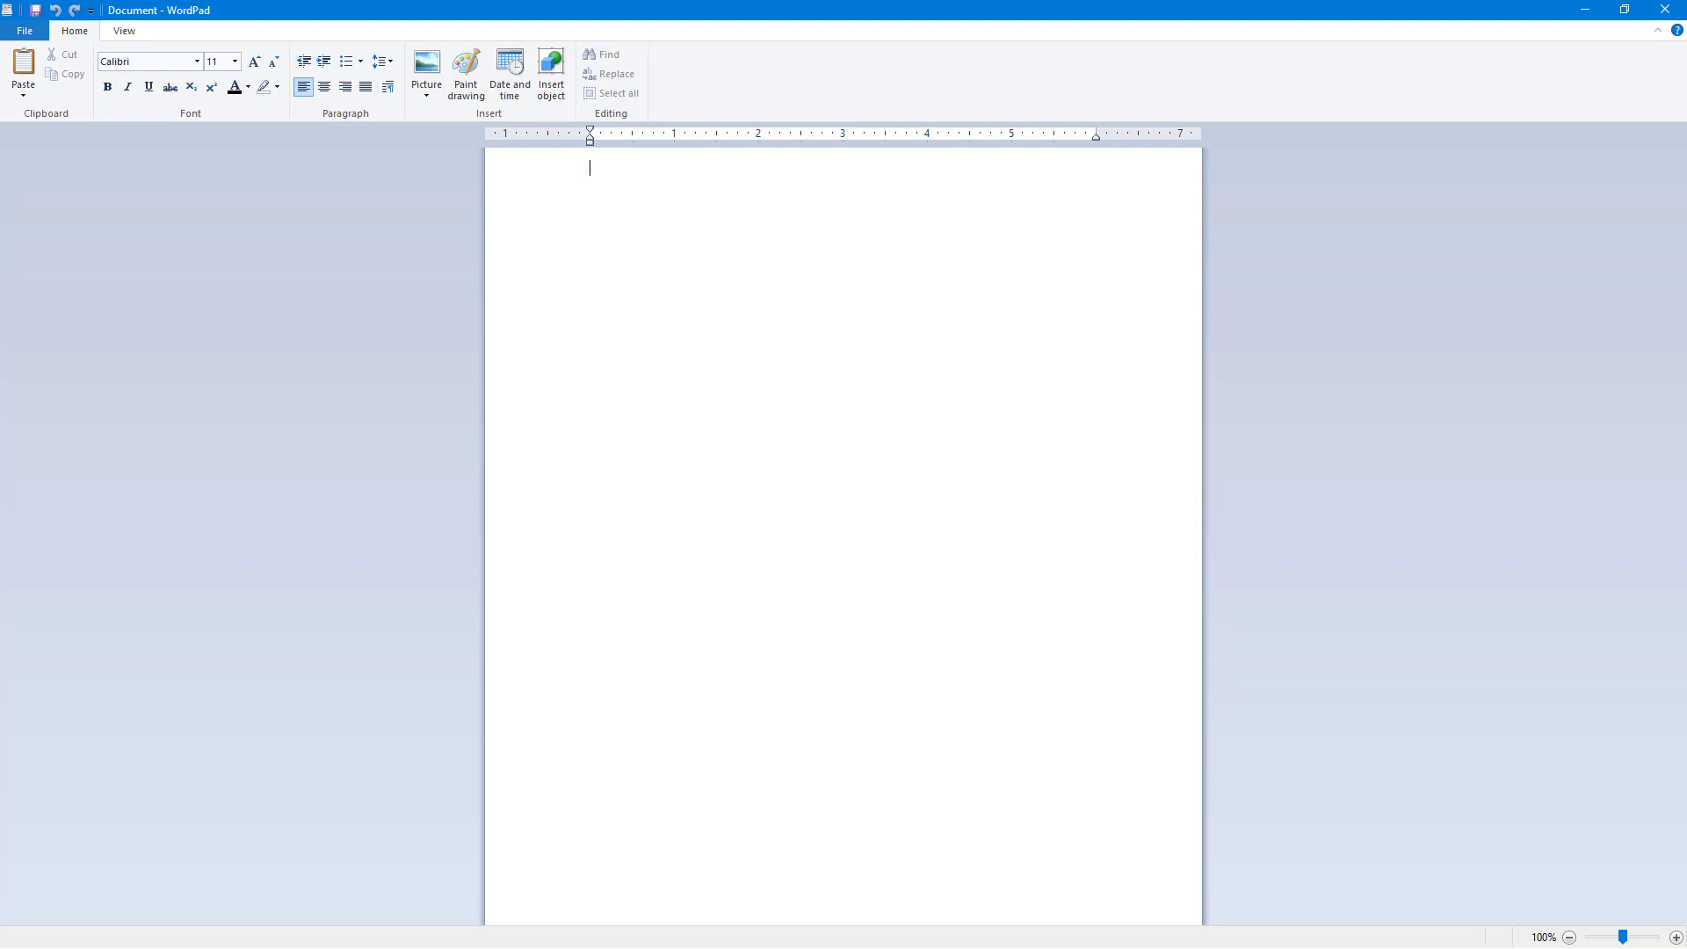
mouse_move(915, 583)
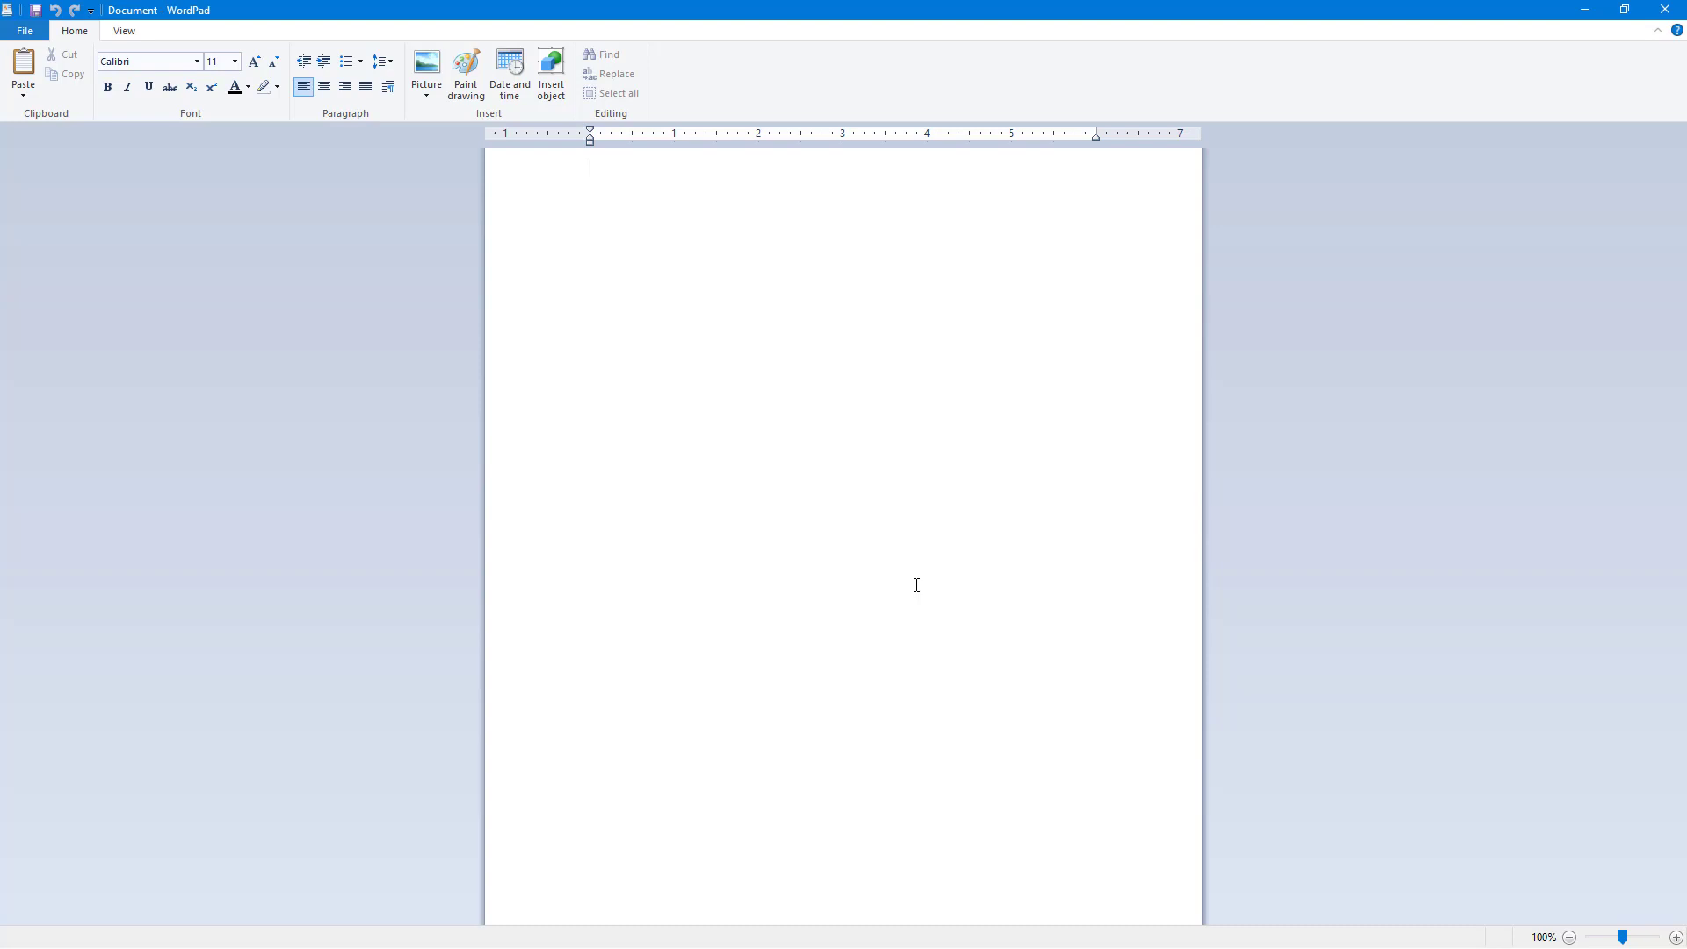
mouse_move(640, 200)
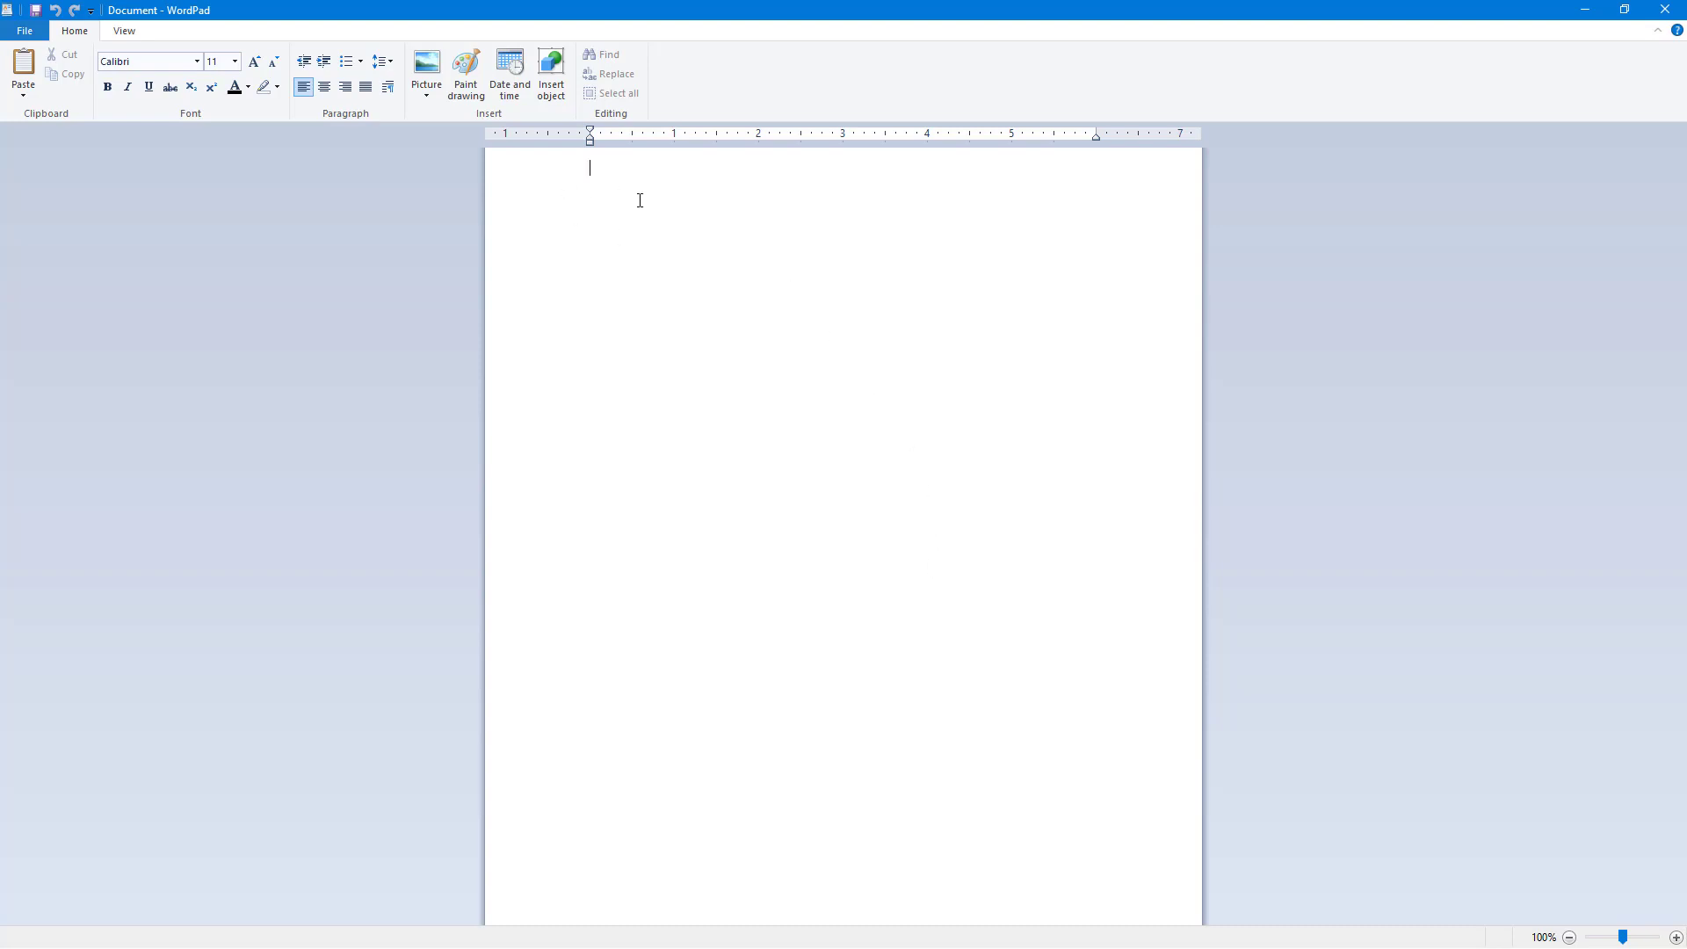
text(Font Fotma)
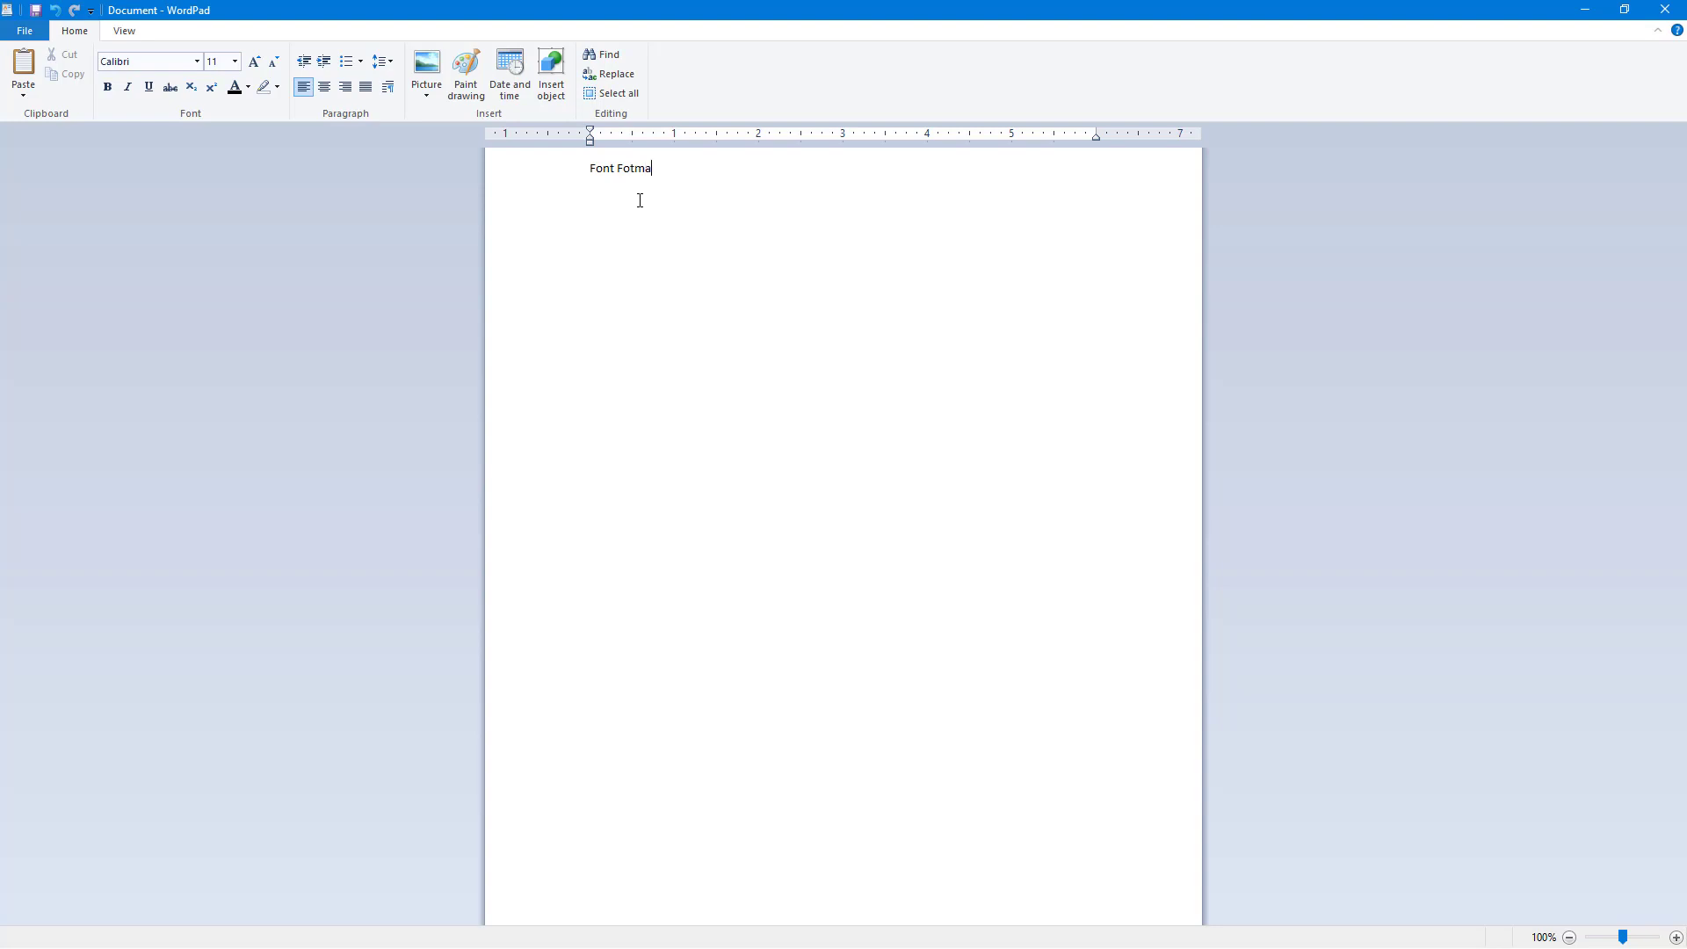
text(tting)
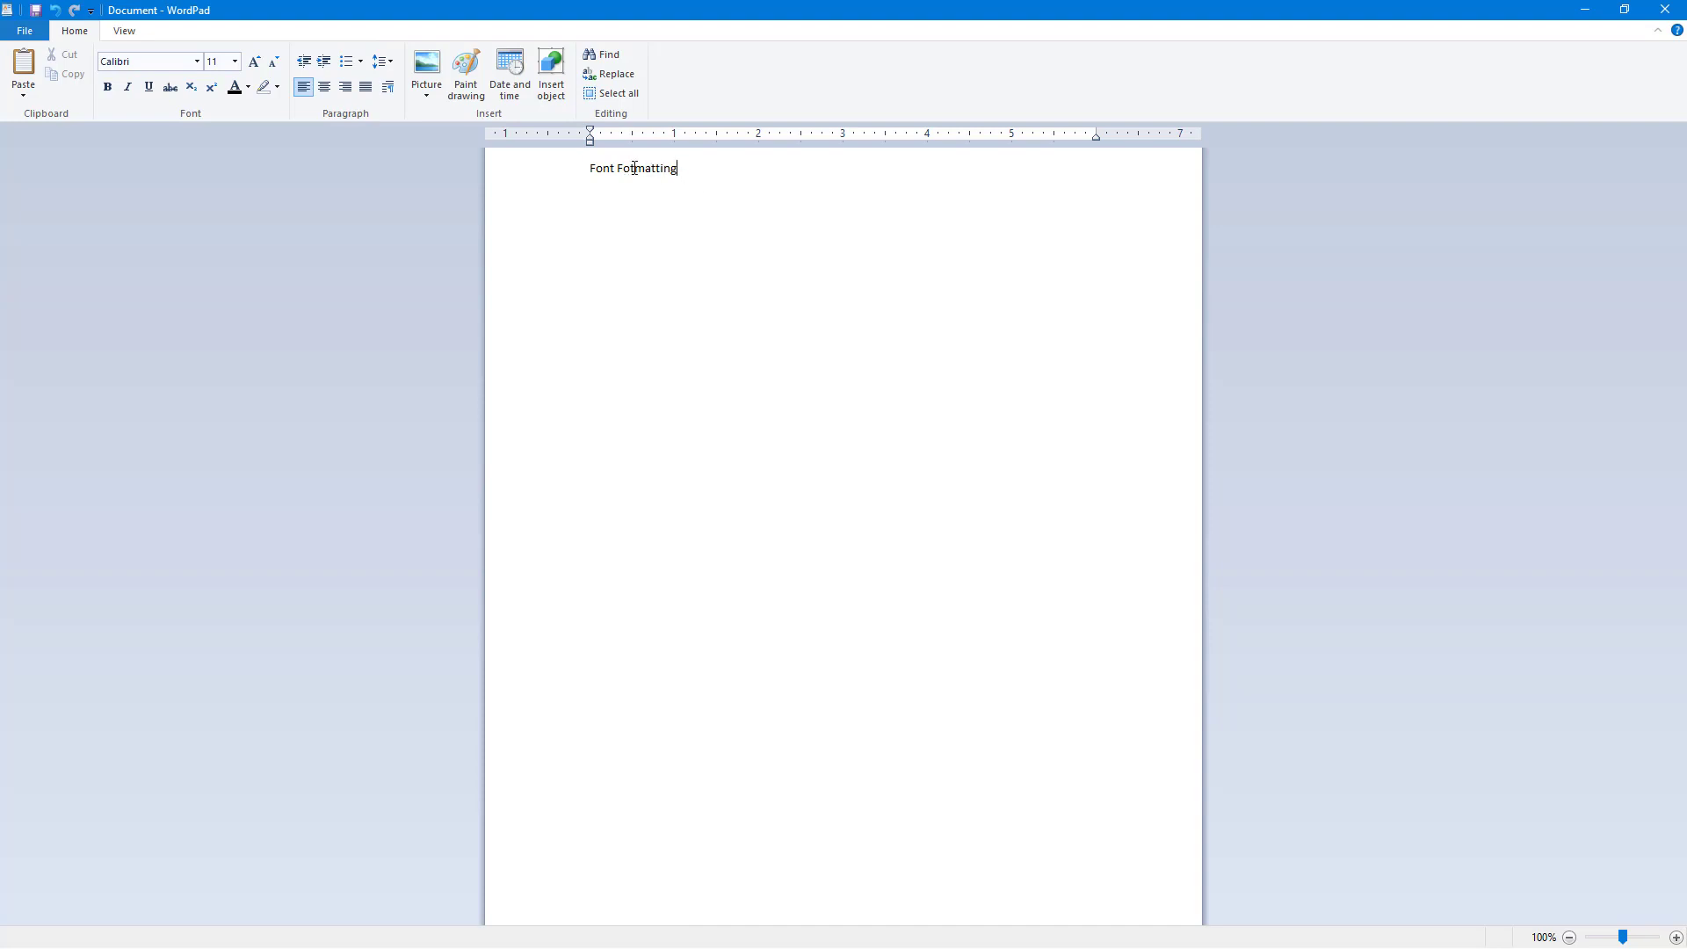
mouse_move(778, 229)
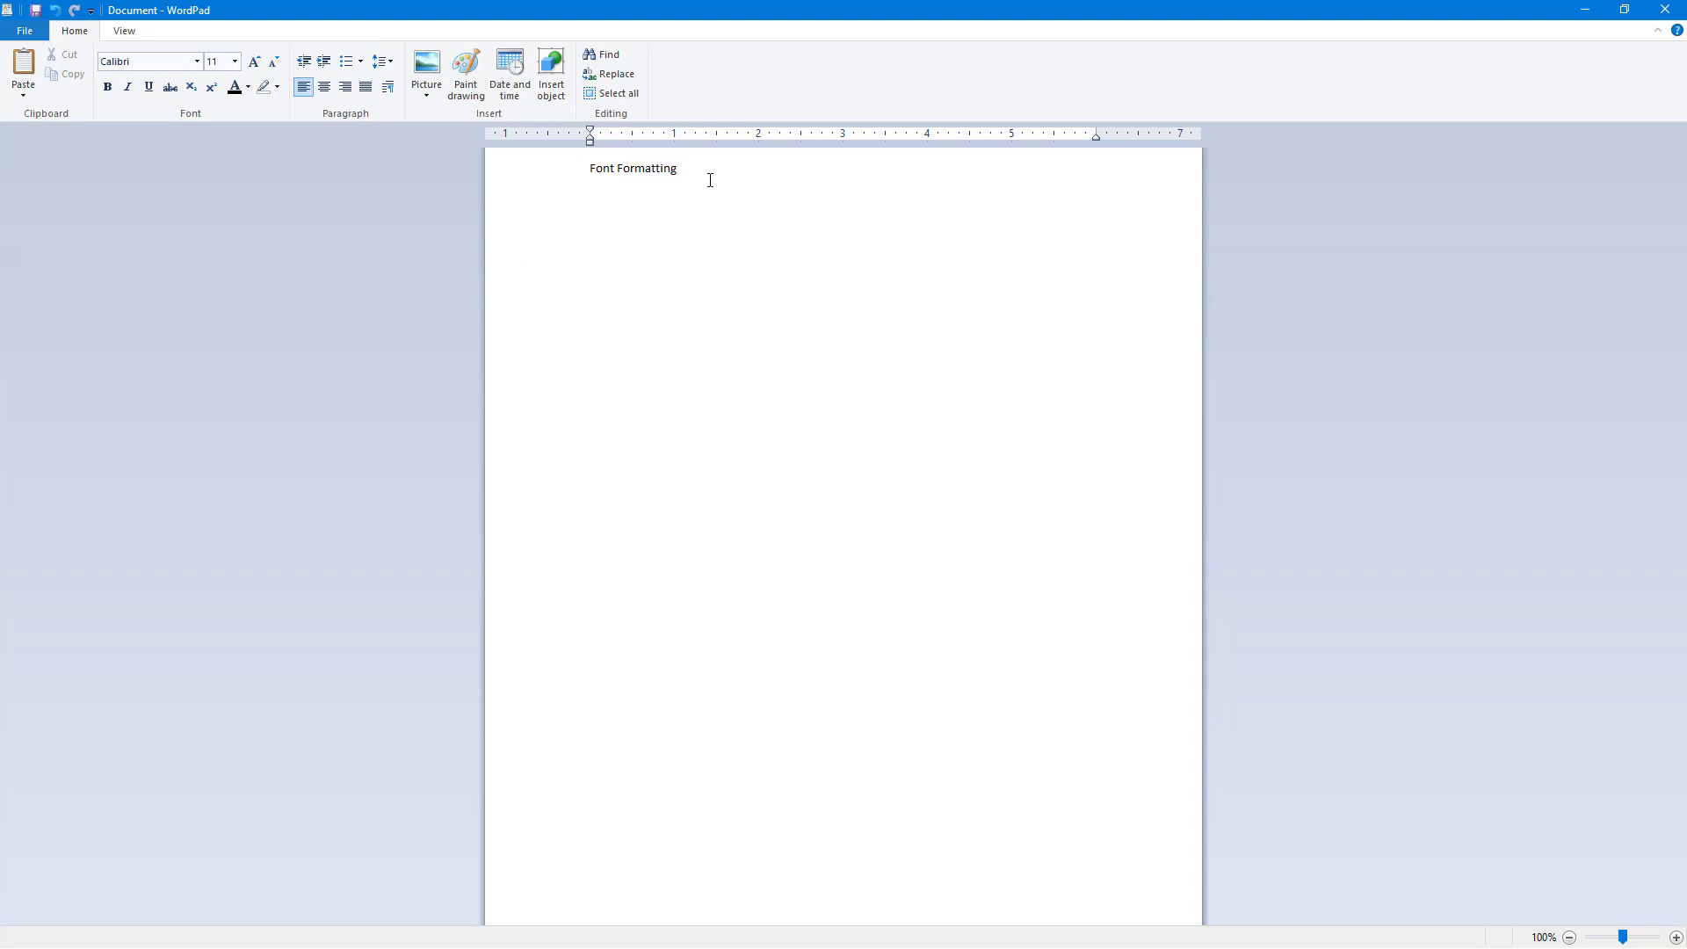
Select 'Formatting' and browse the font family list toward Broadway.
double_click(645, 169)
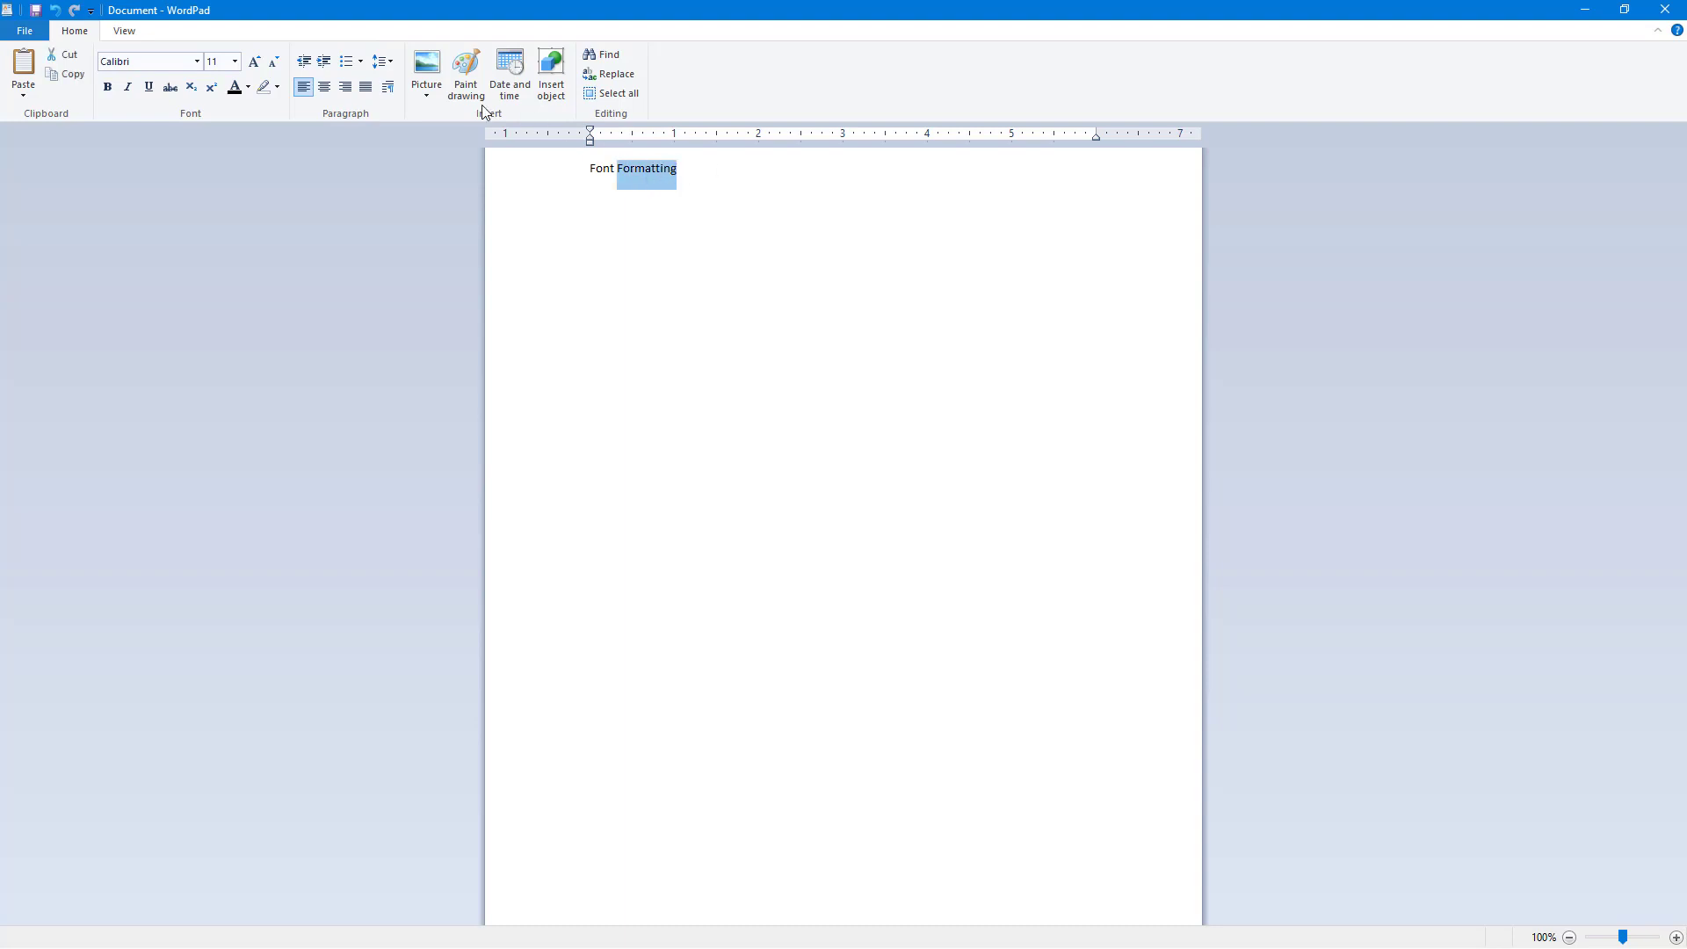
mouse_move(146, 61)
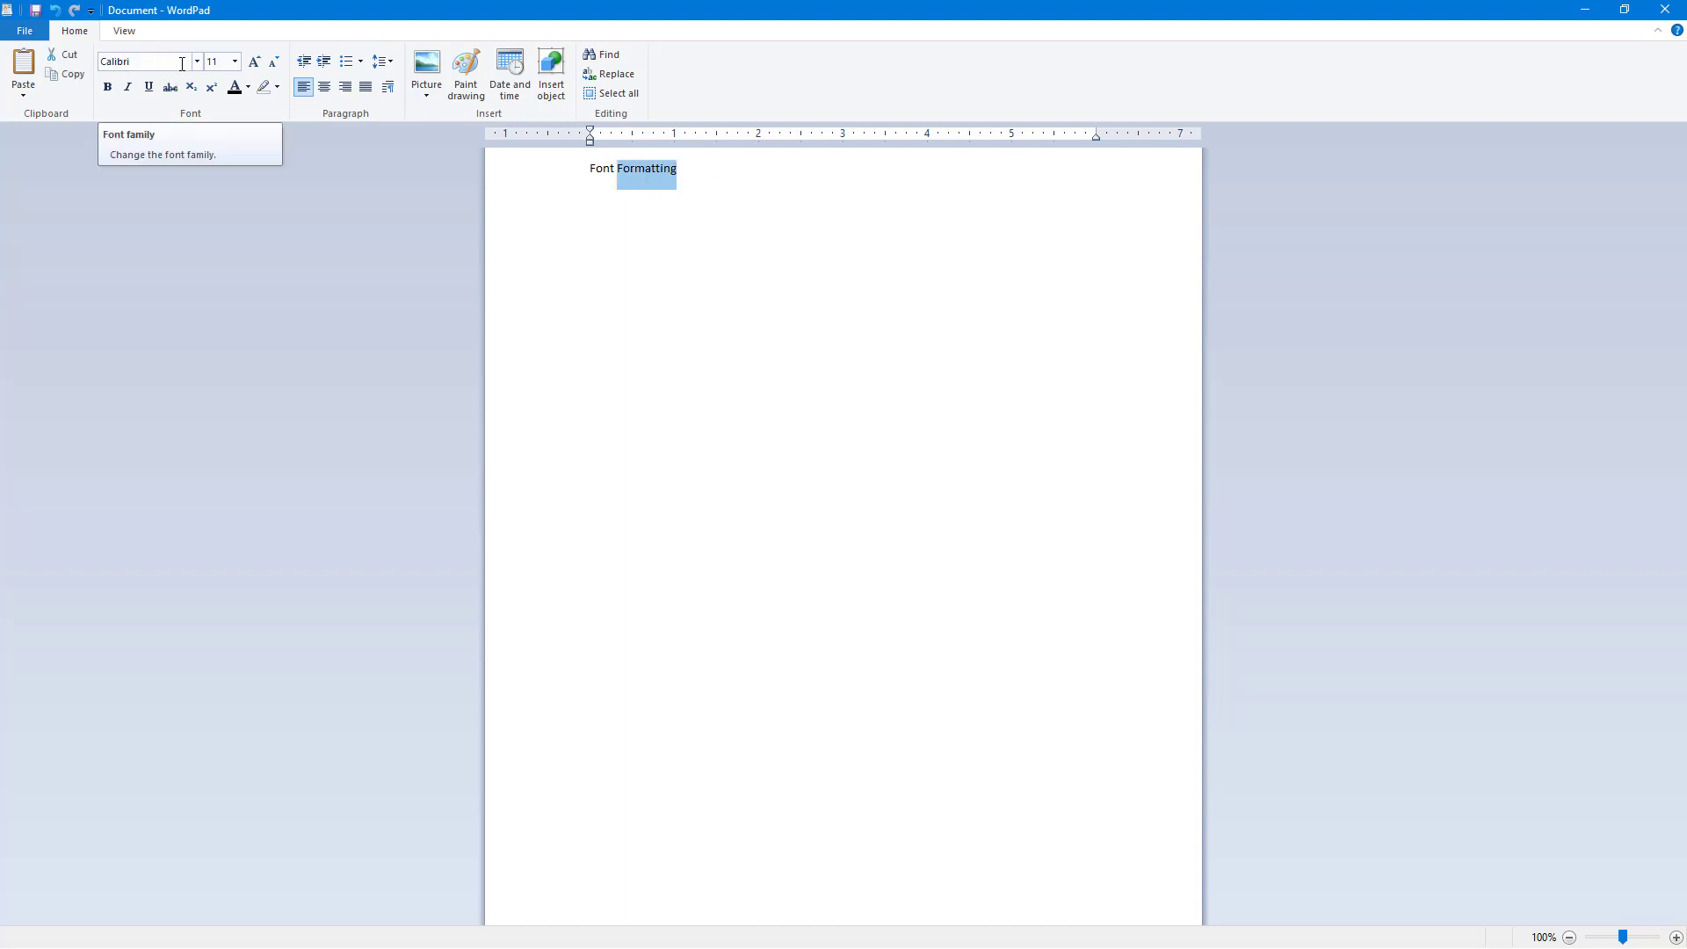
mouse_move(195, 67)
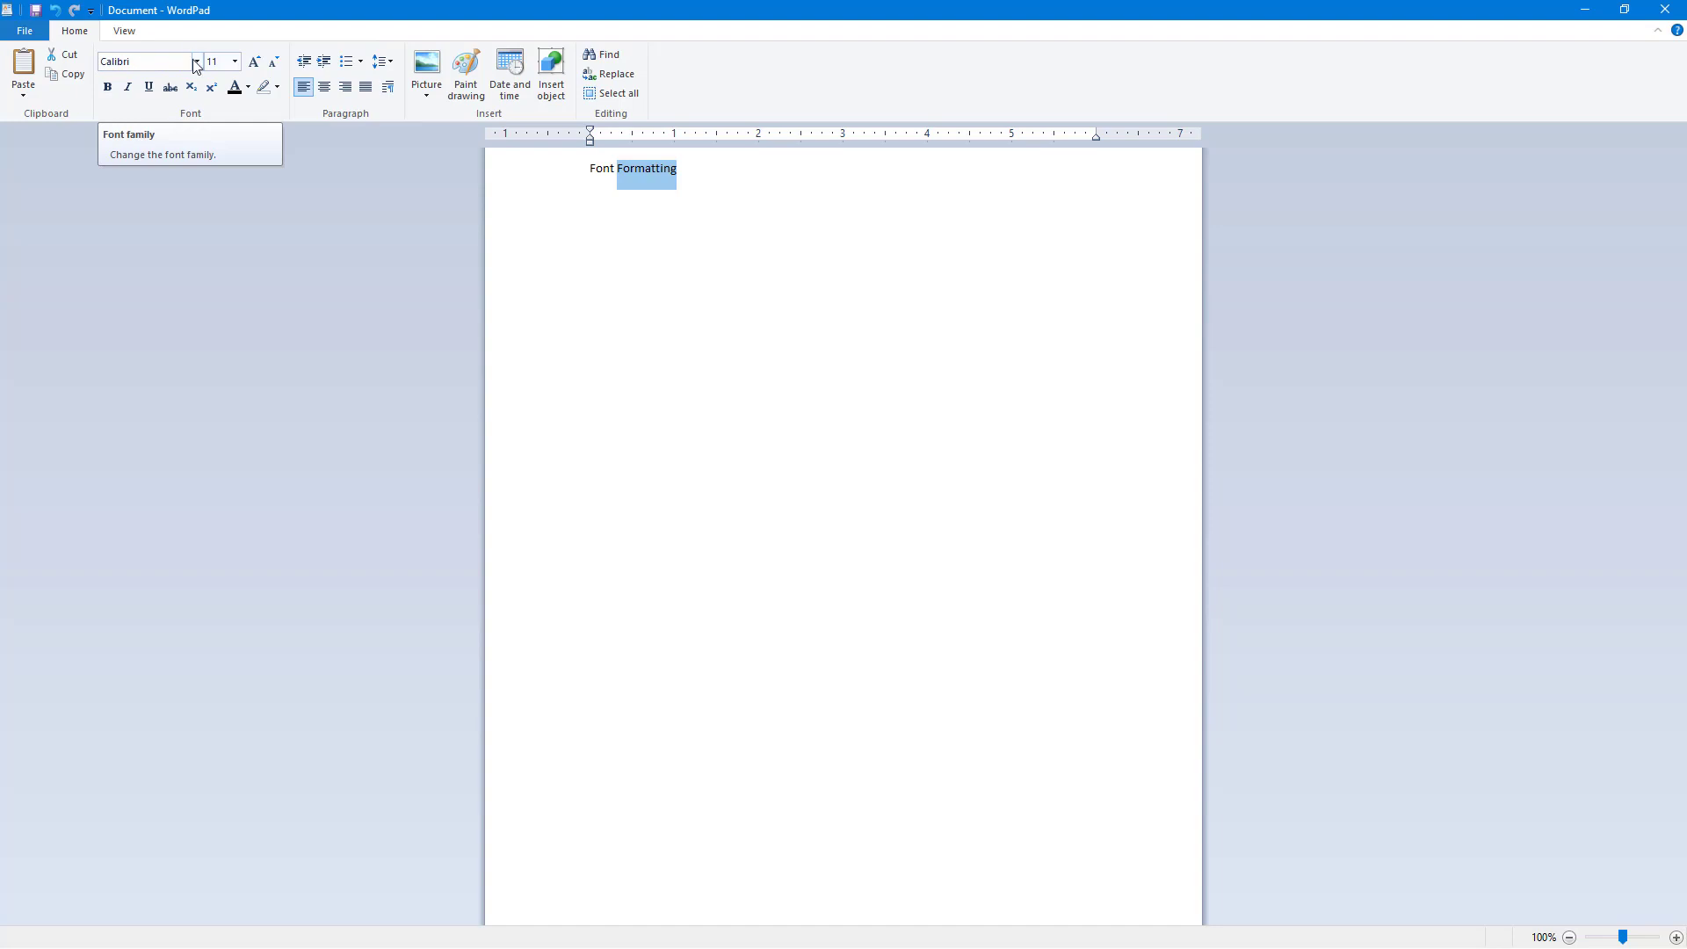
click(233, 61)
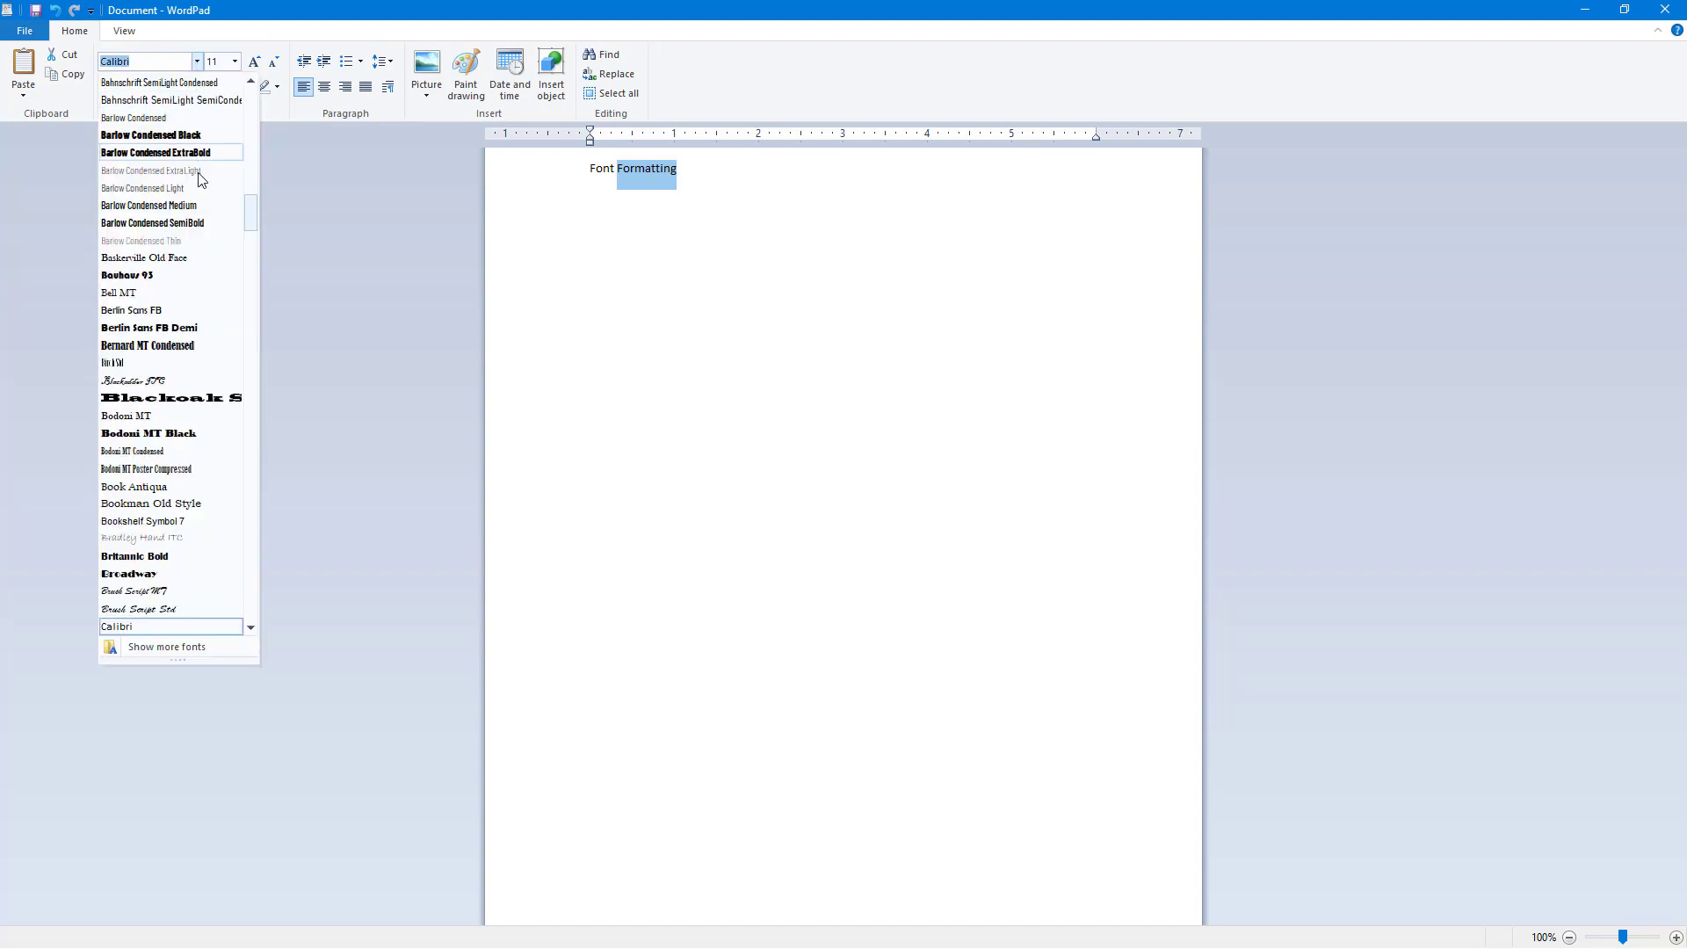
scroll(down, 3)
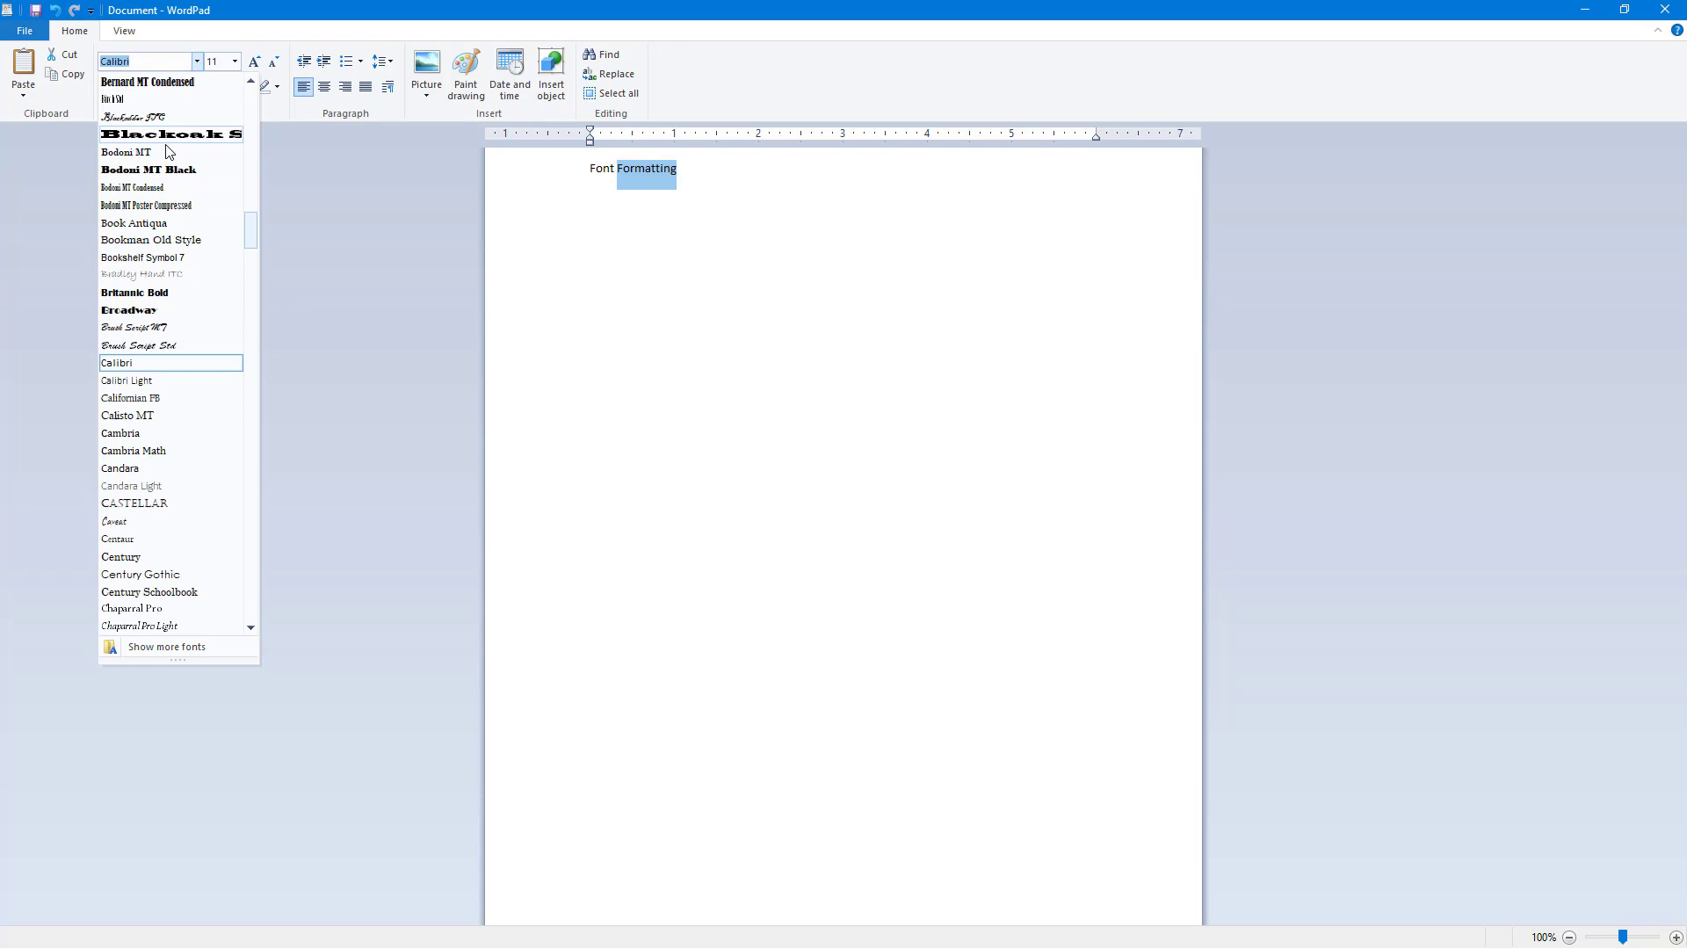
mouse_move(169, 329)
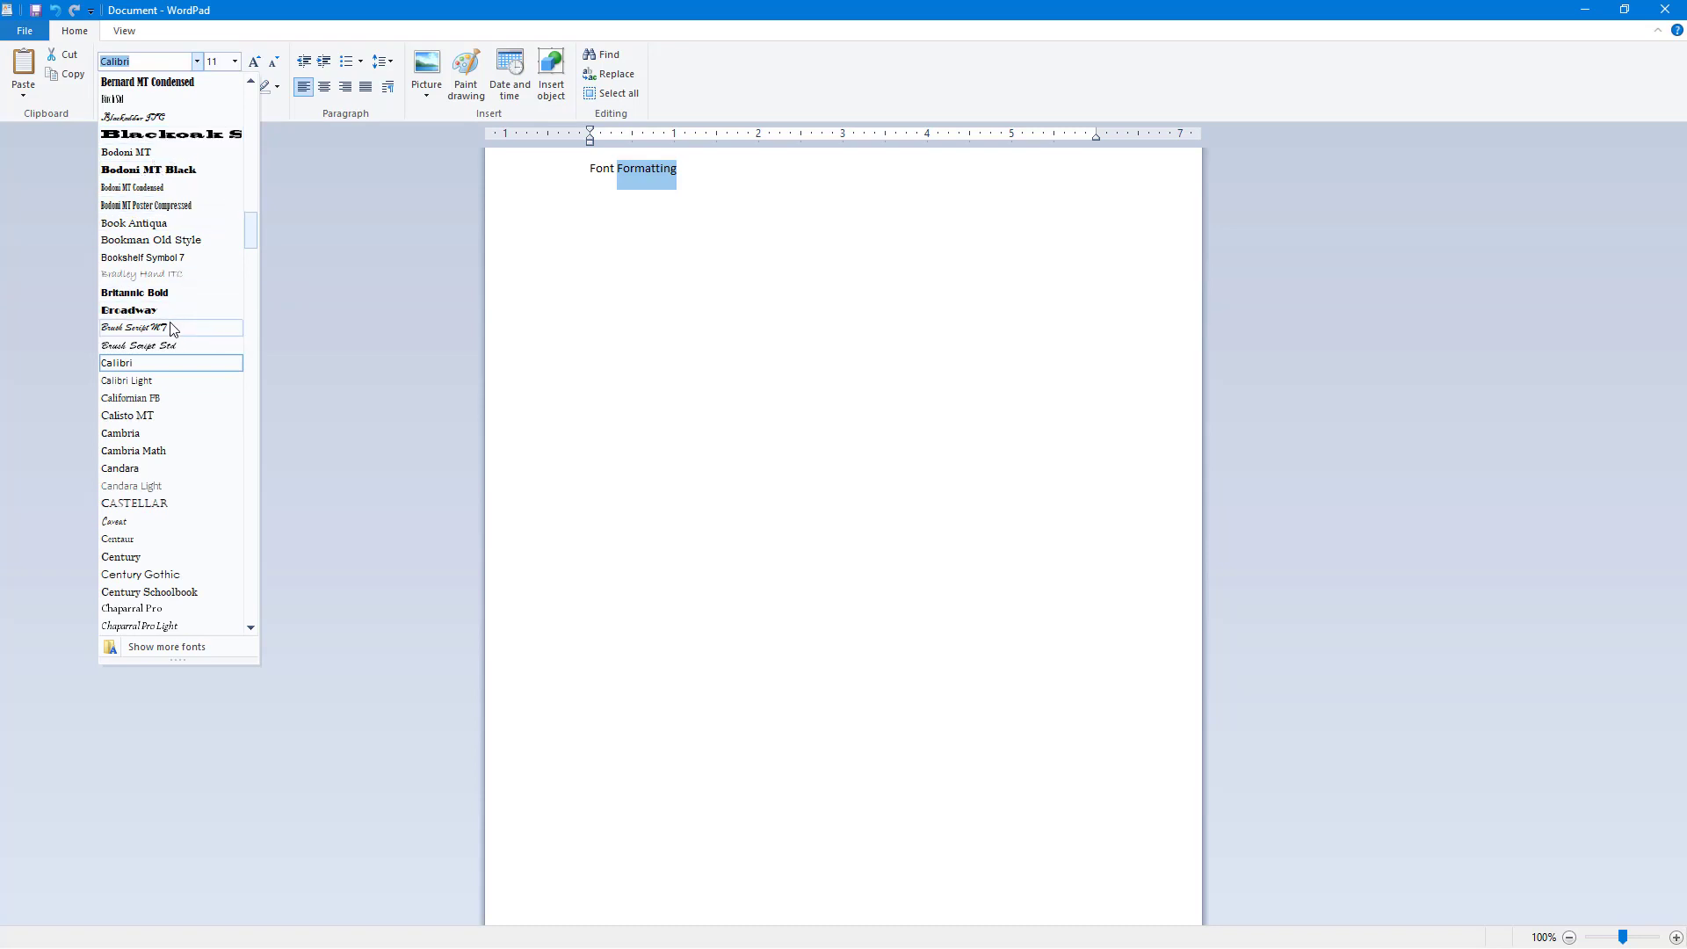
mouse_move(126, 309)
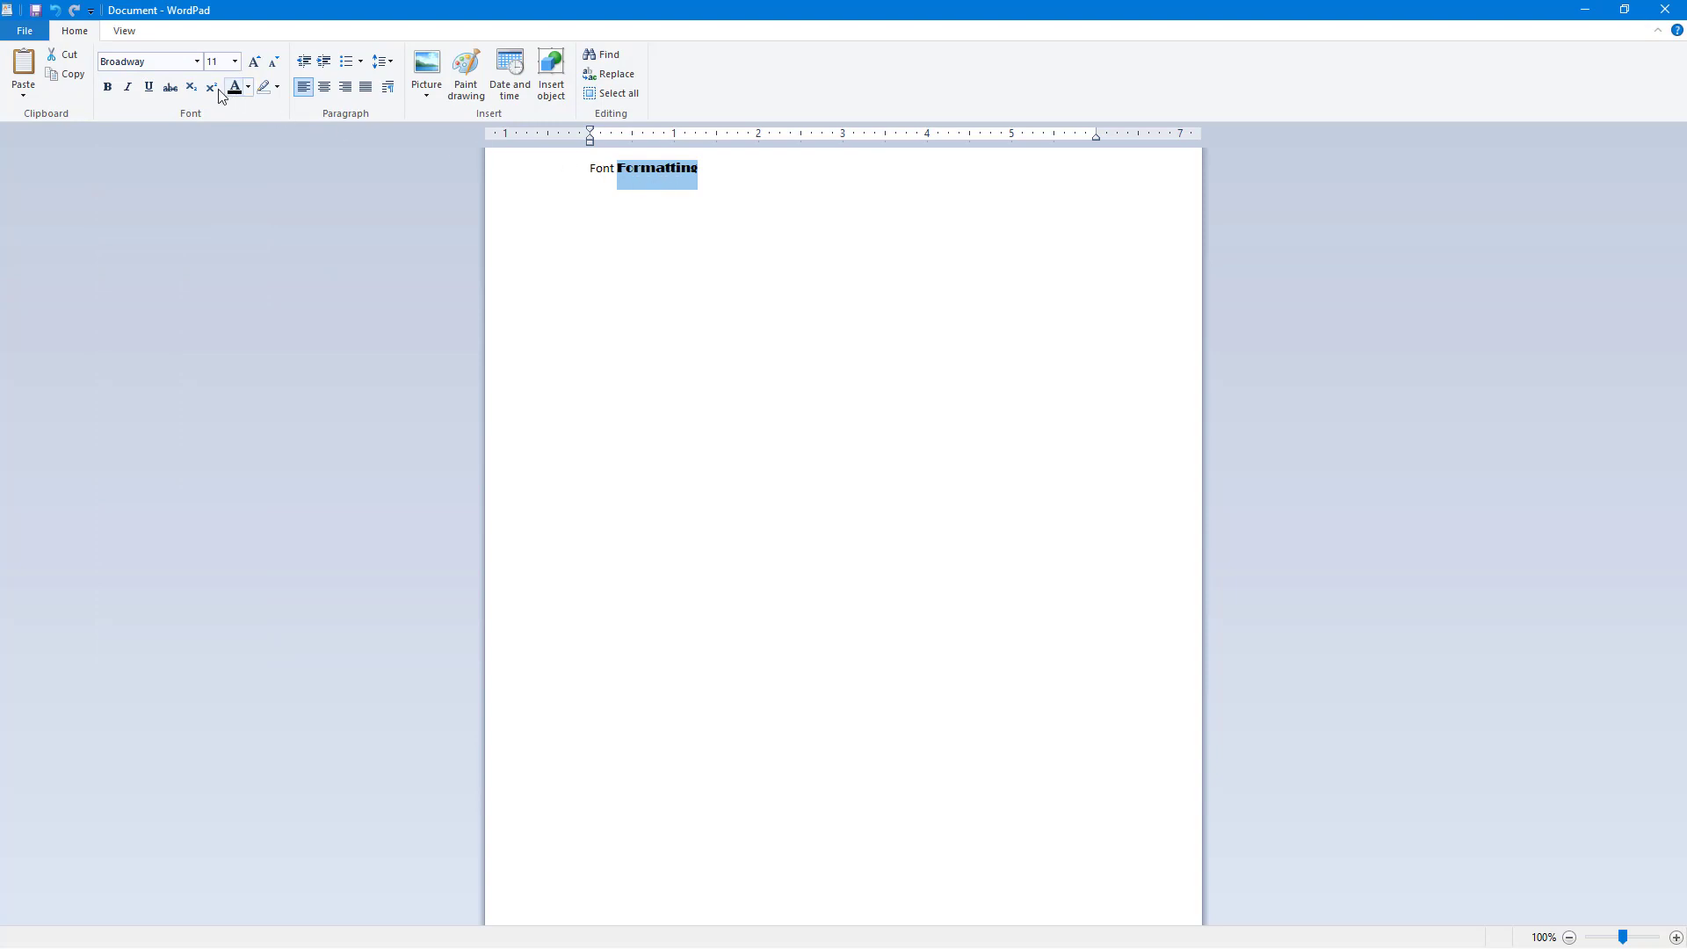
Set 'Formatting' to 72 point, grow it twice, then shrink it one step.
click(234, 62)
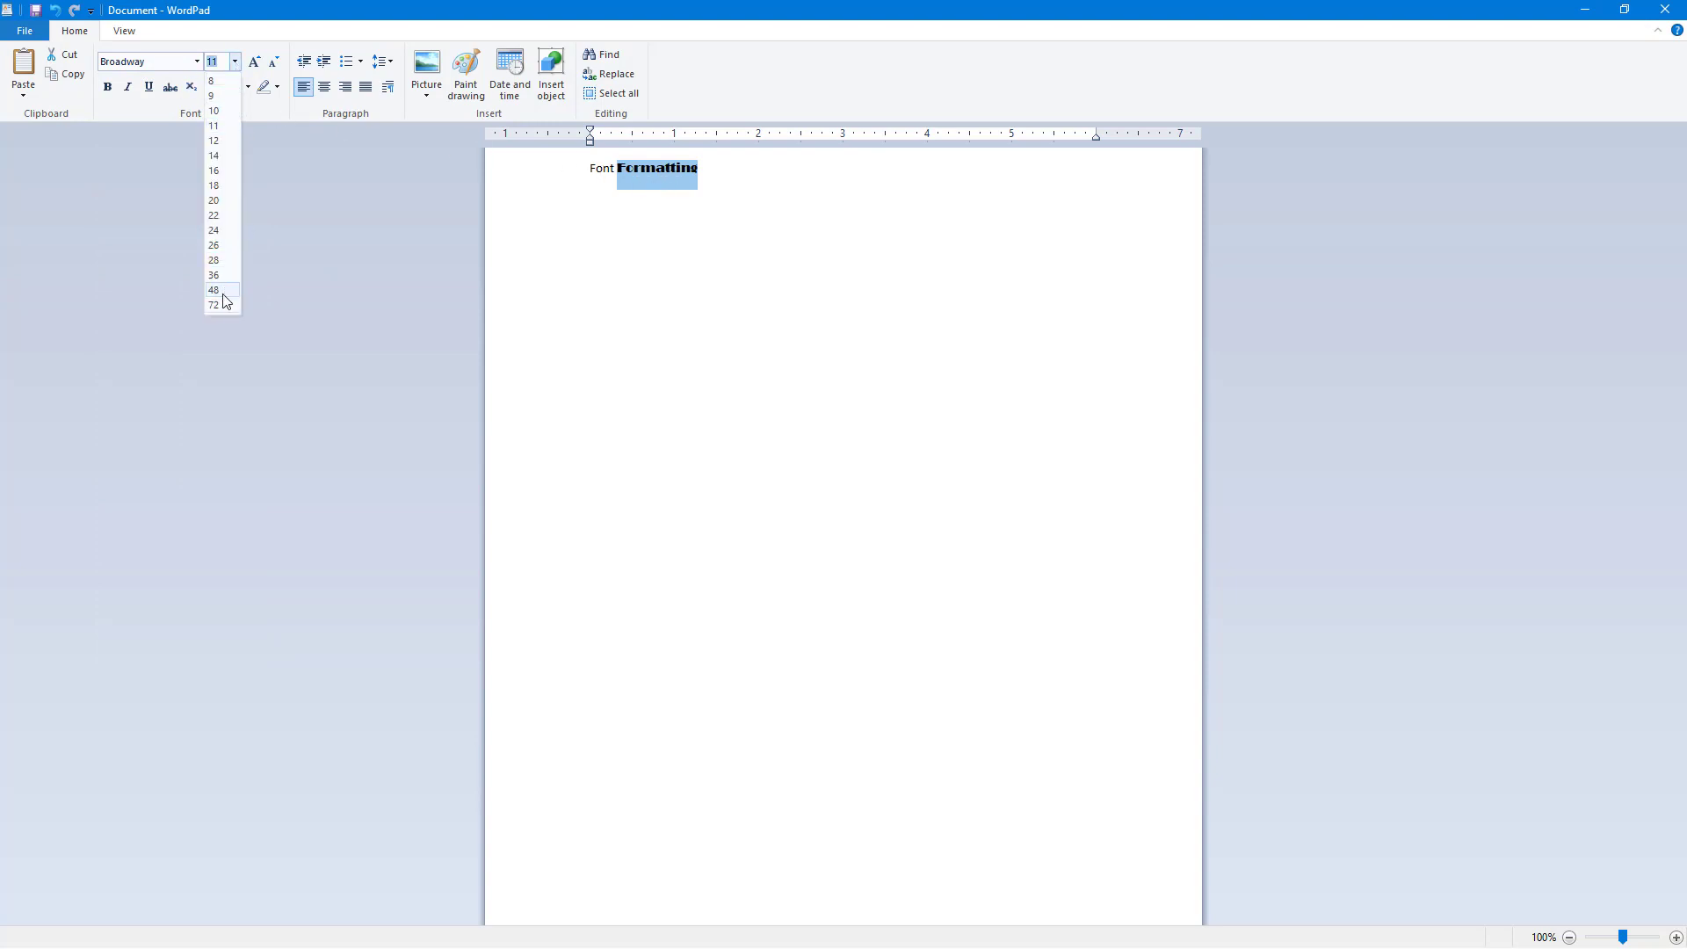
click(212, 304)
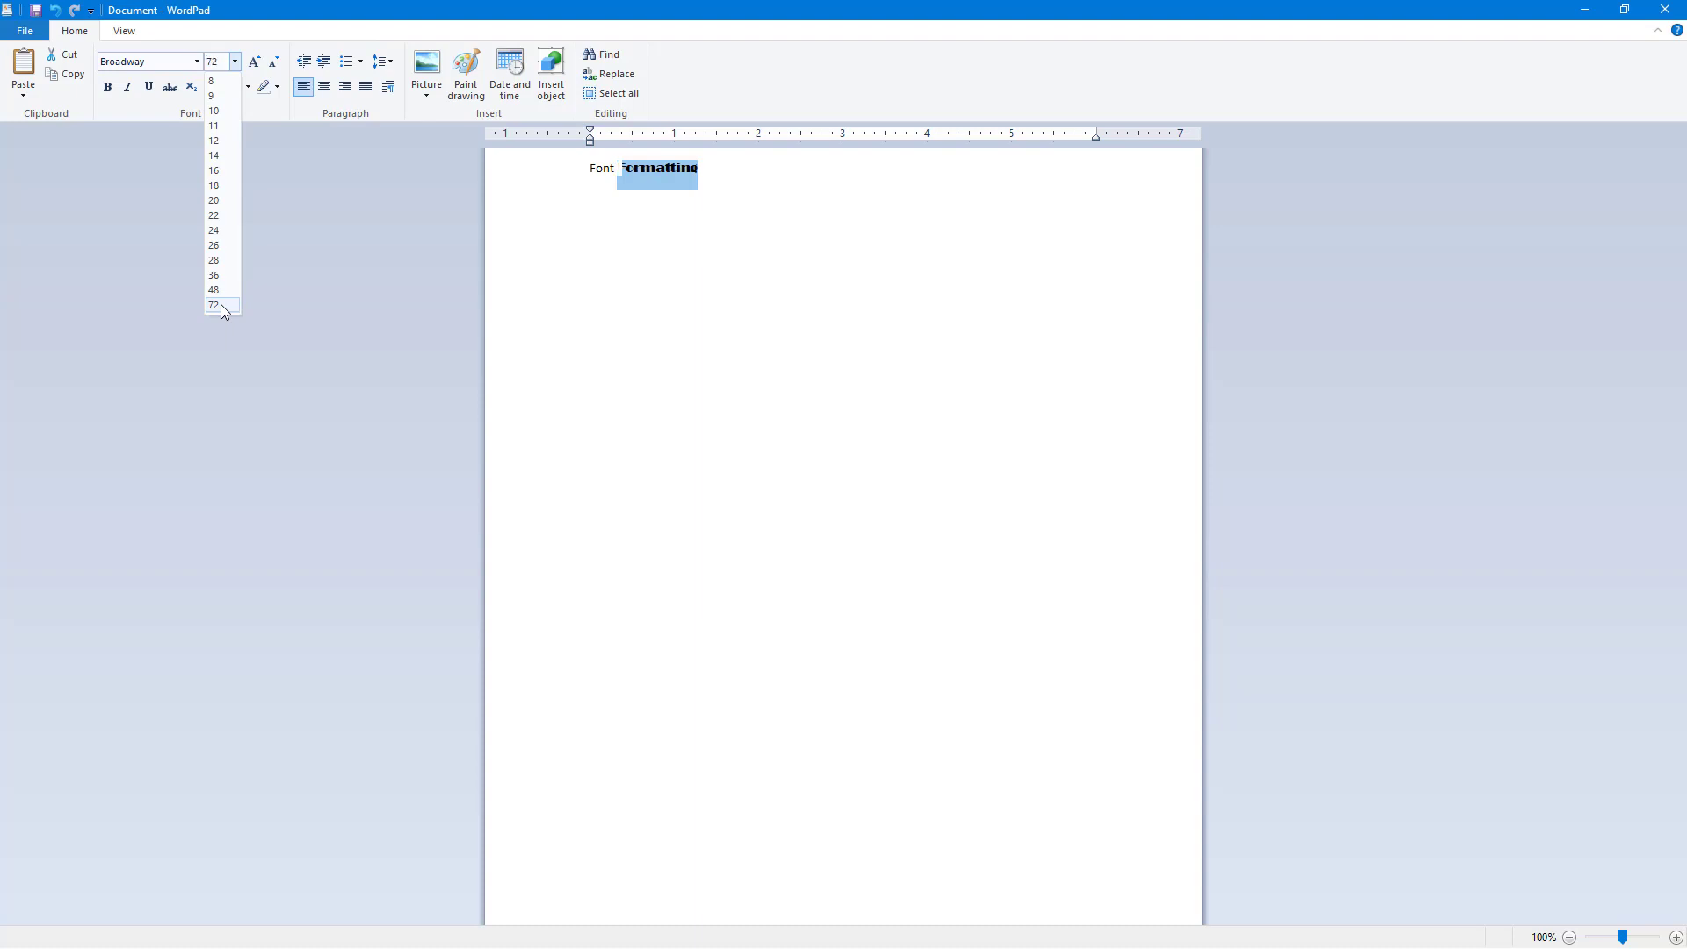
click(212, 306)
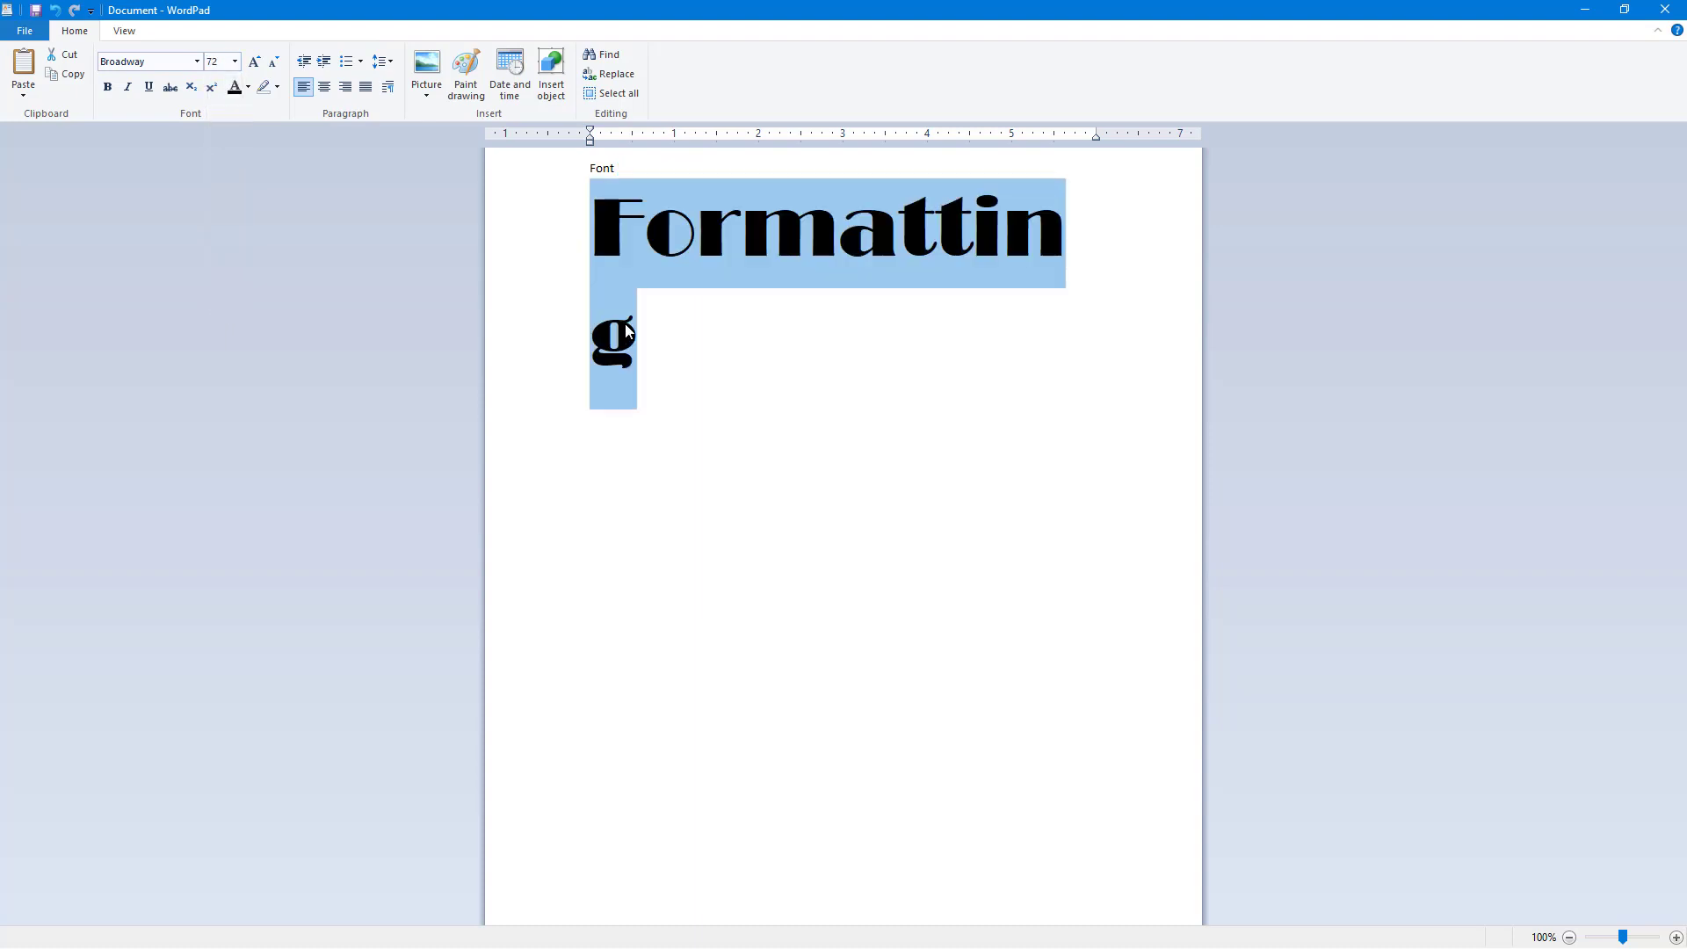
click(255, 61)
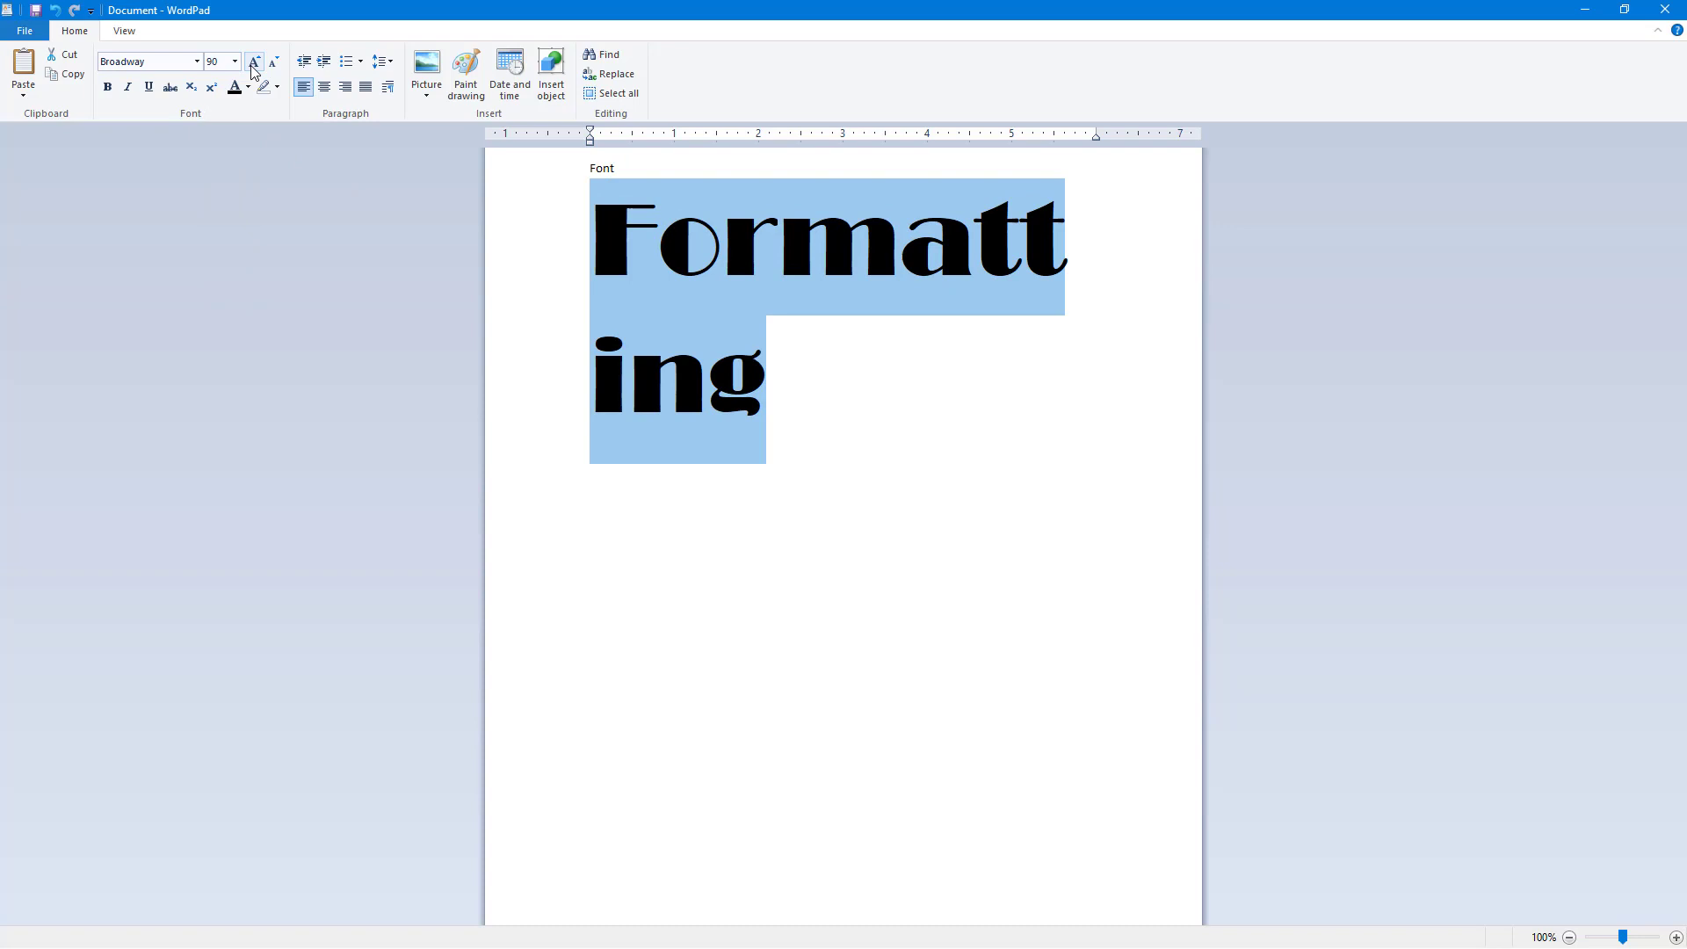
click(255, 61)
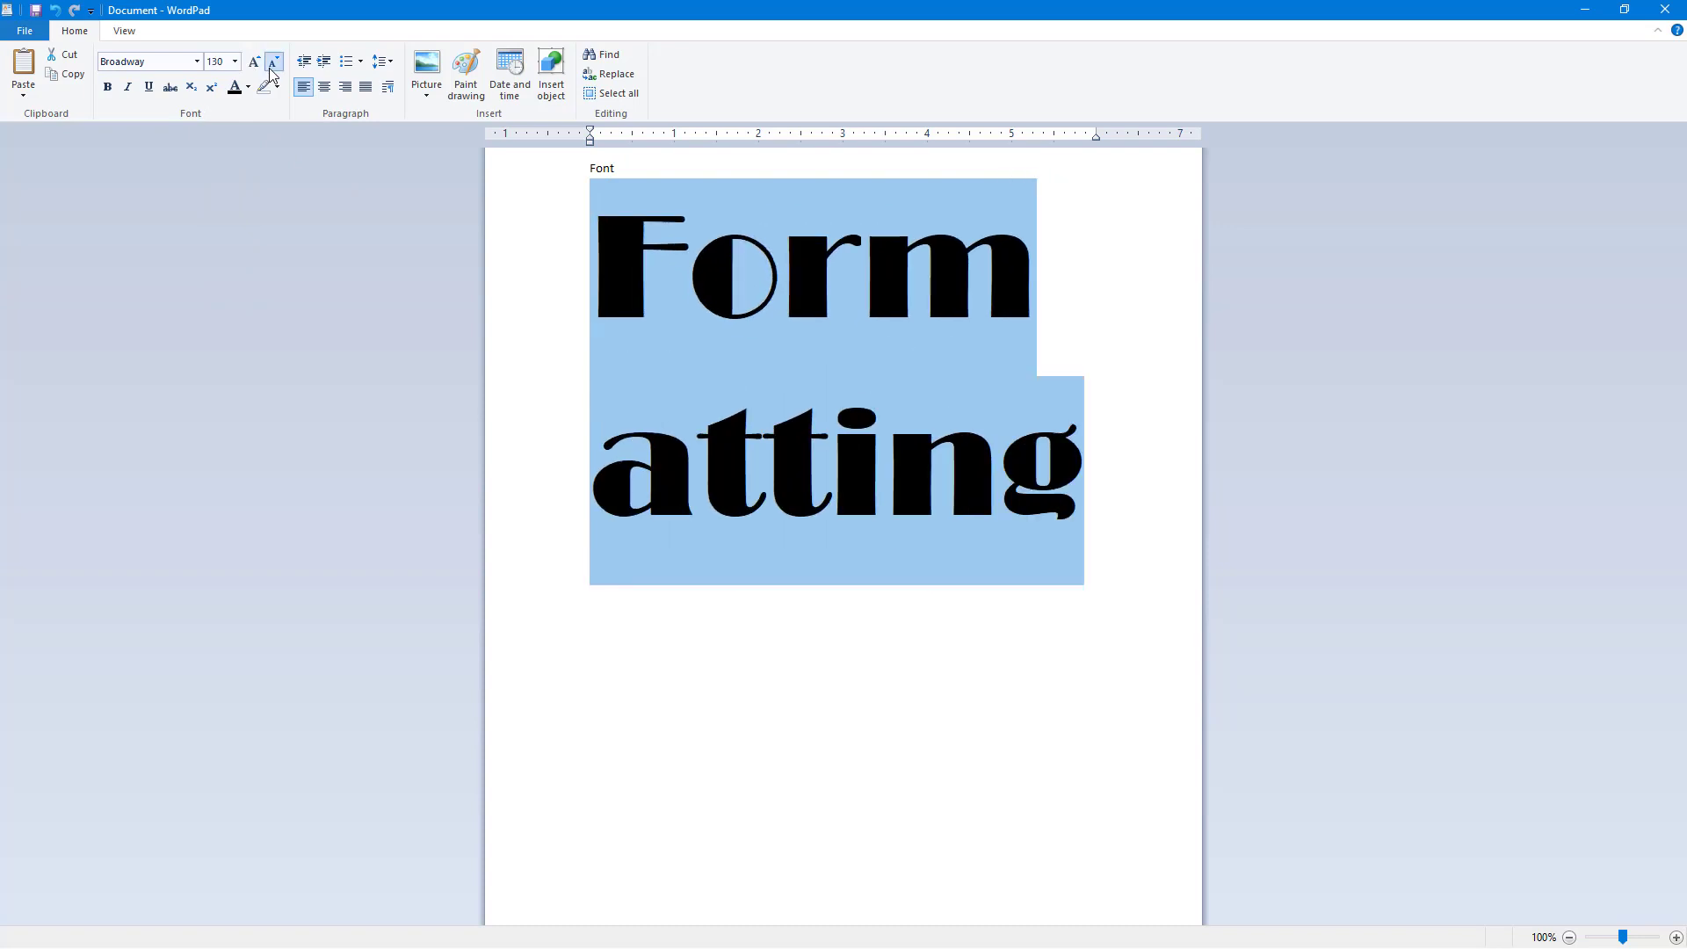
click(273, 61)
text(80)
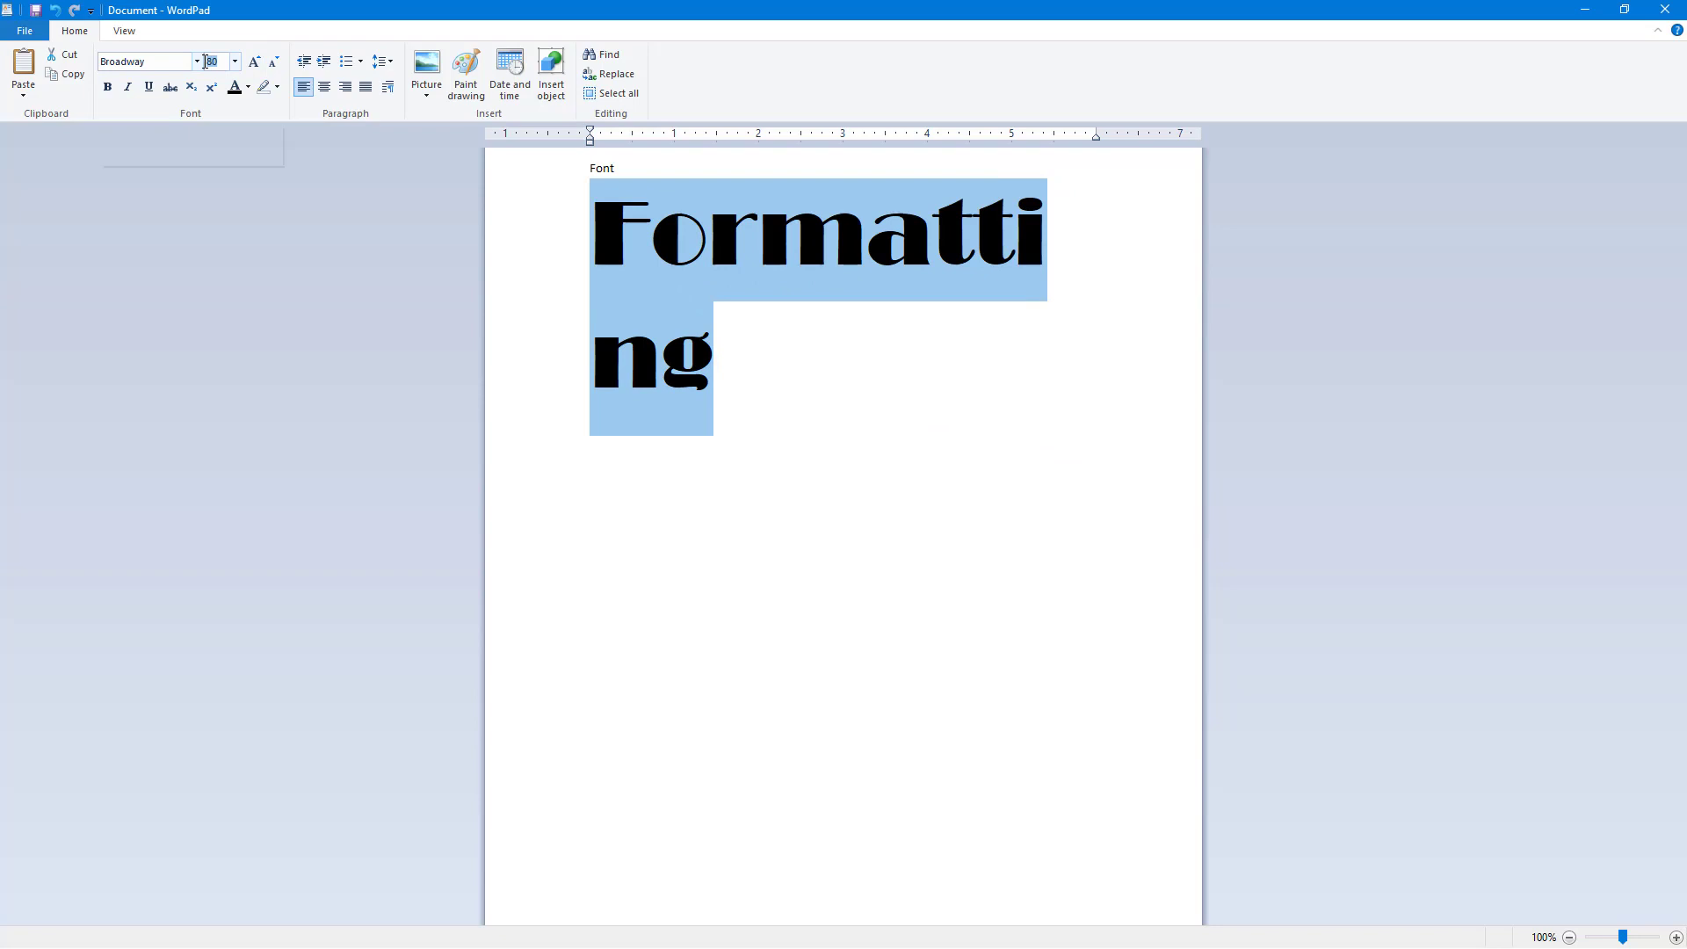
mouse_move(146, 59)
text(21.5)
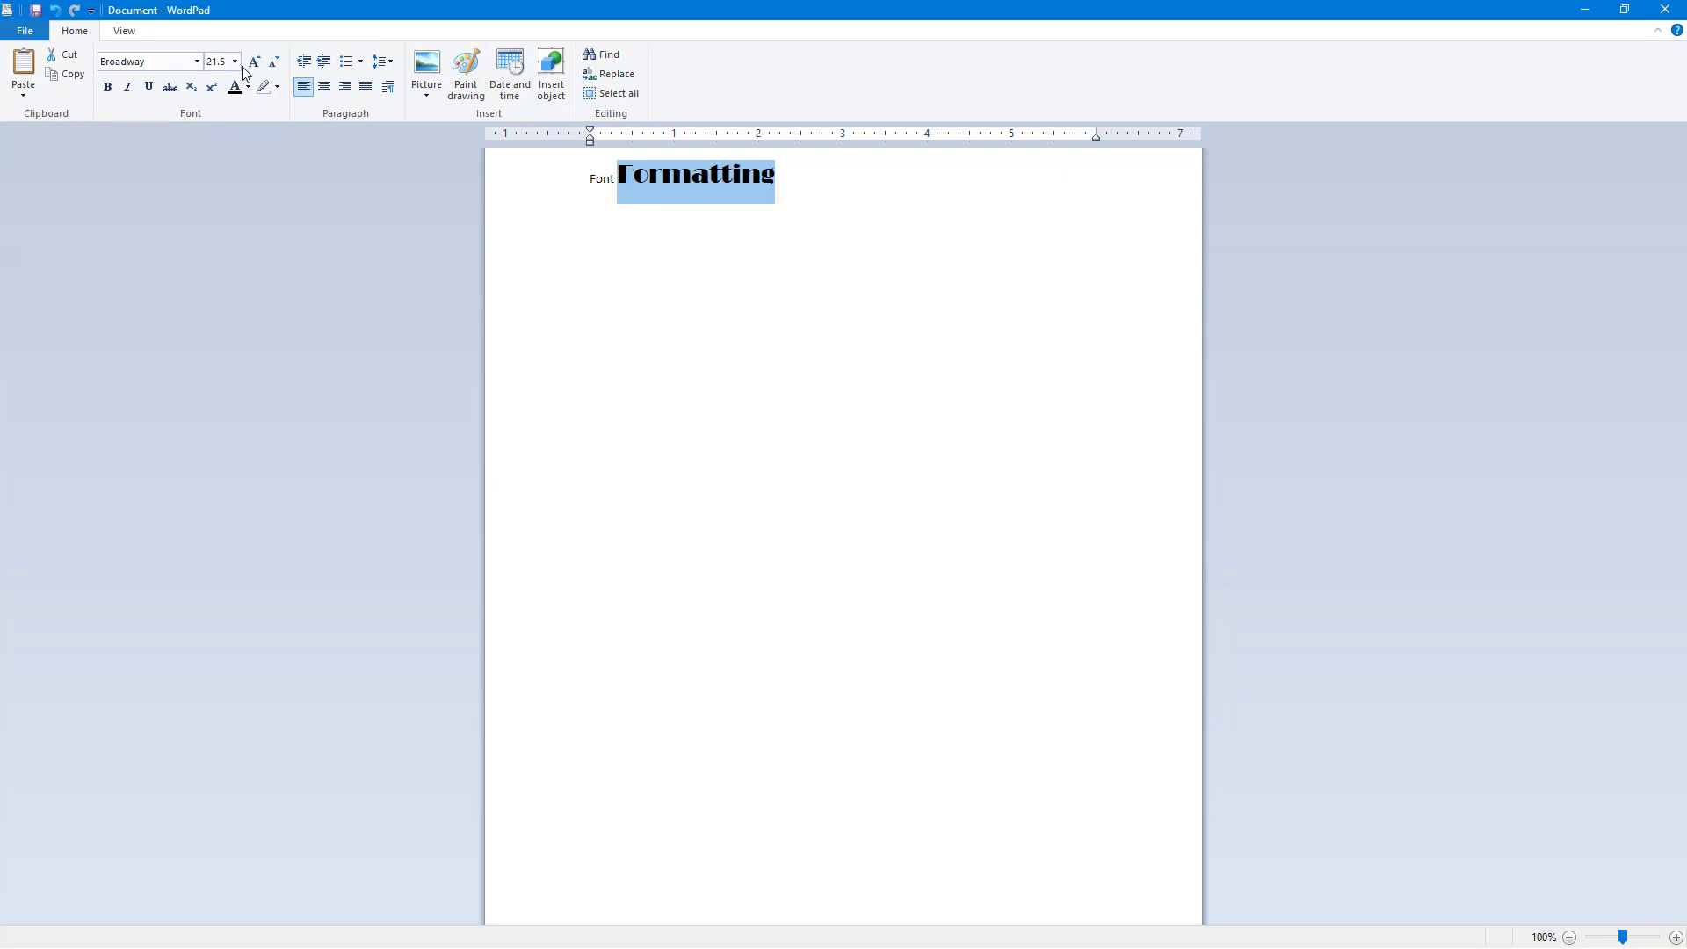
mouse_move(257, 90)
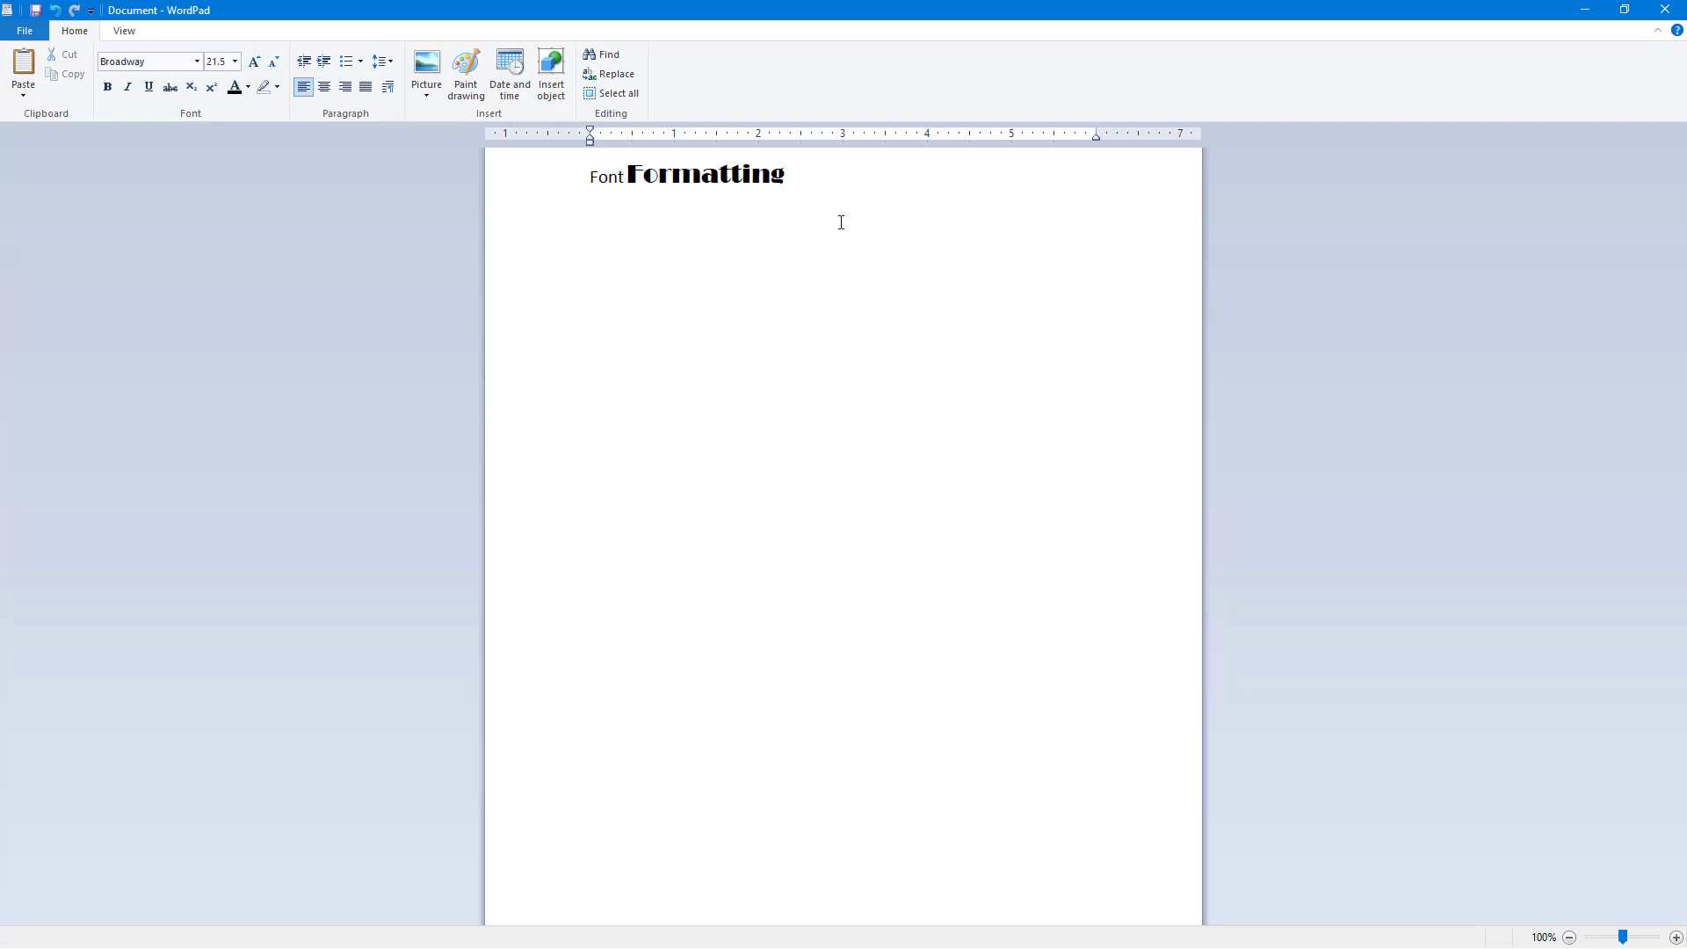
mouse_move(907, 191)
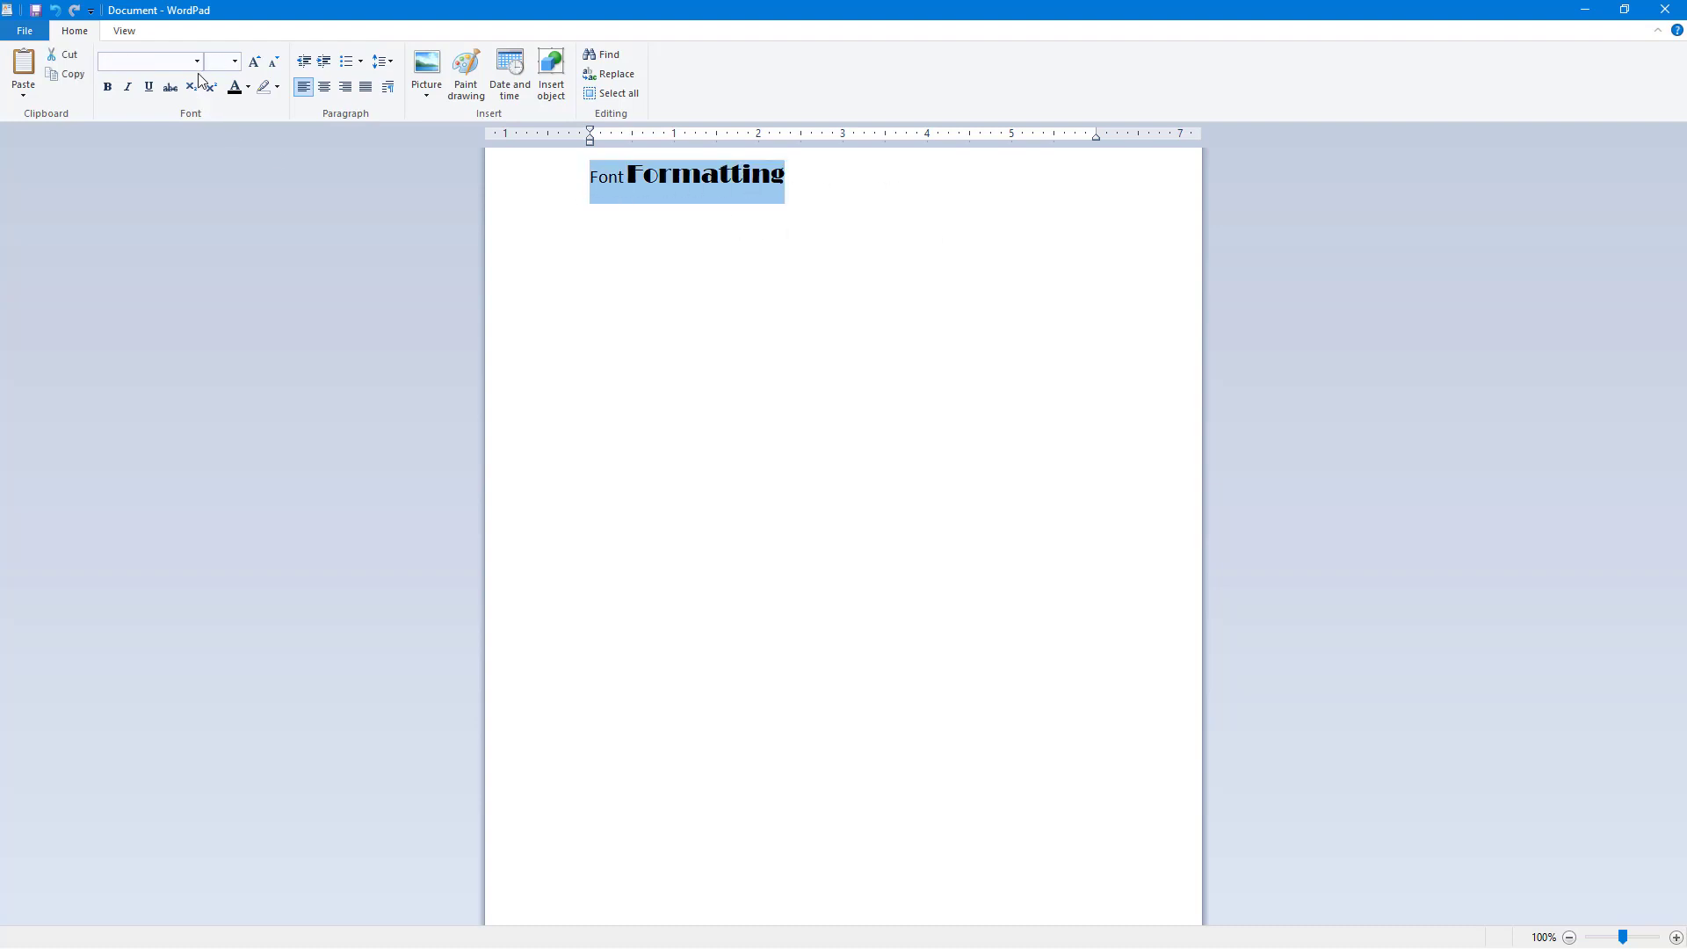
Apply the Elephant font at 30 point to the whole heading and reselect it.
click(223, 60)
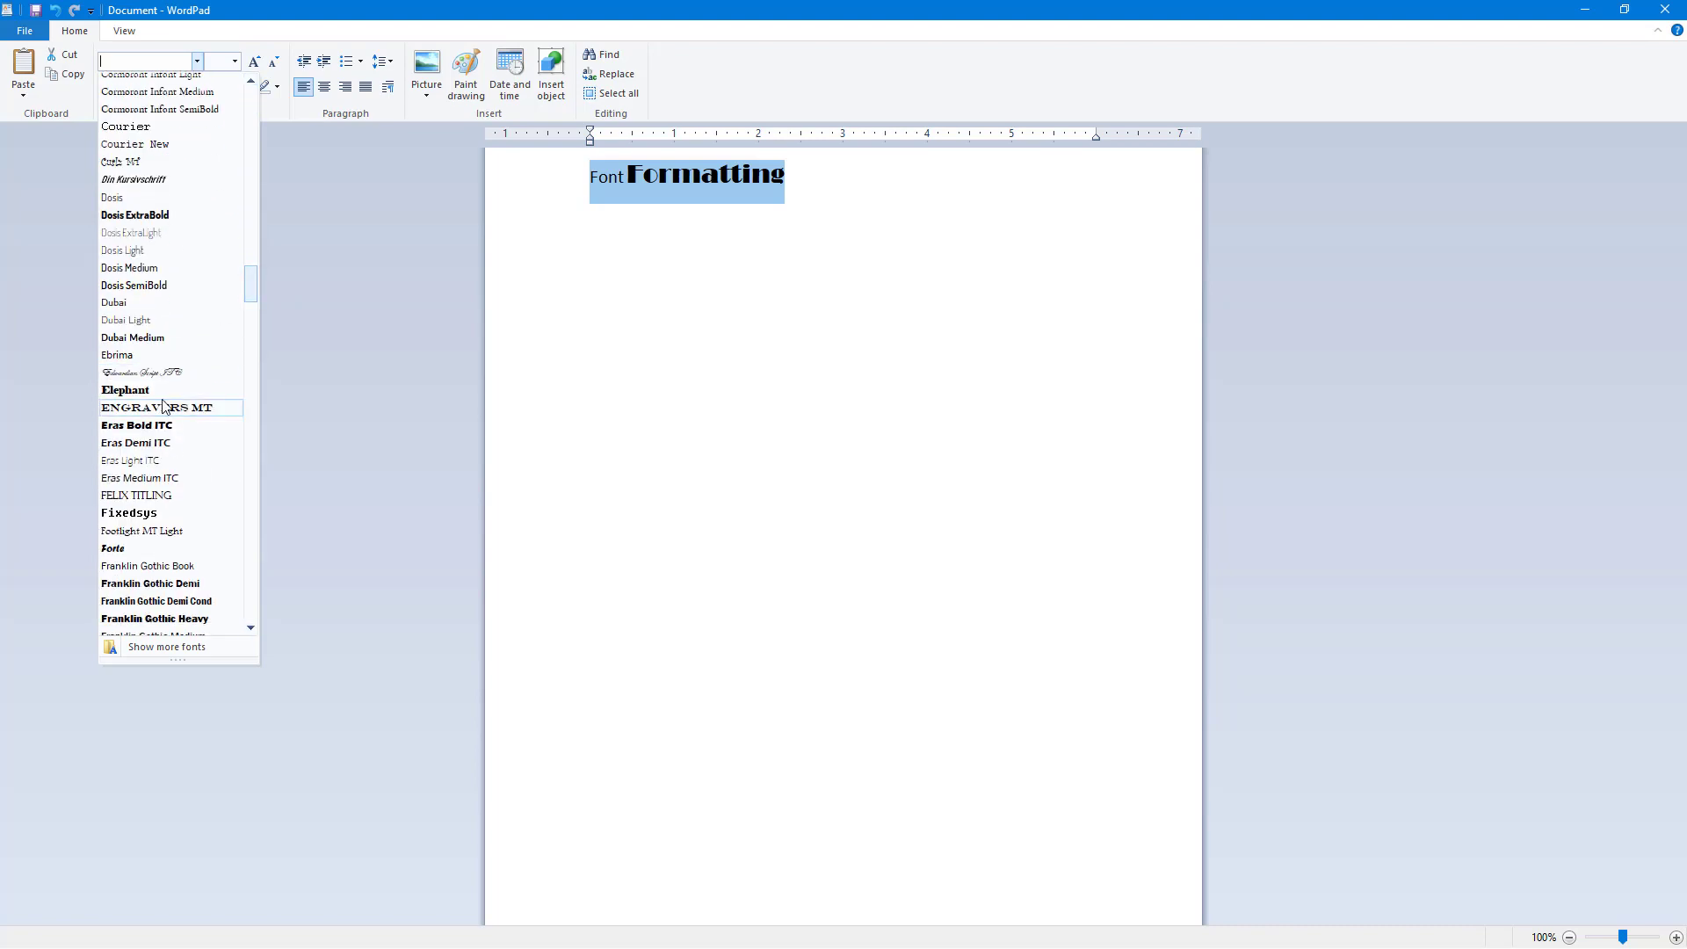
click(125, 390)
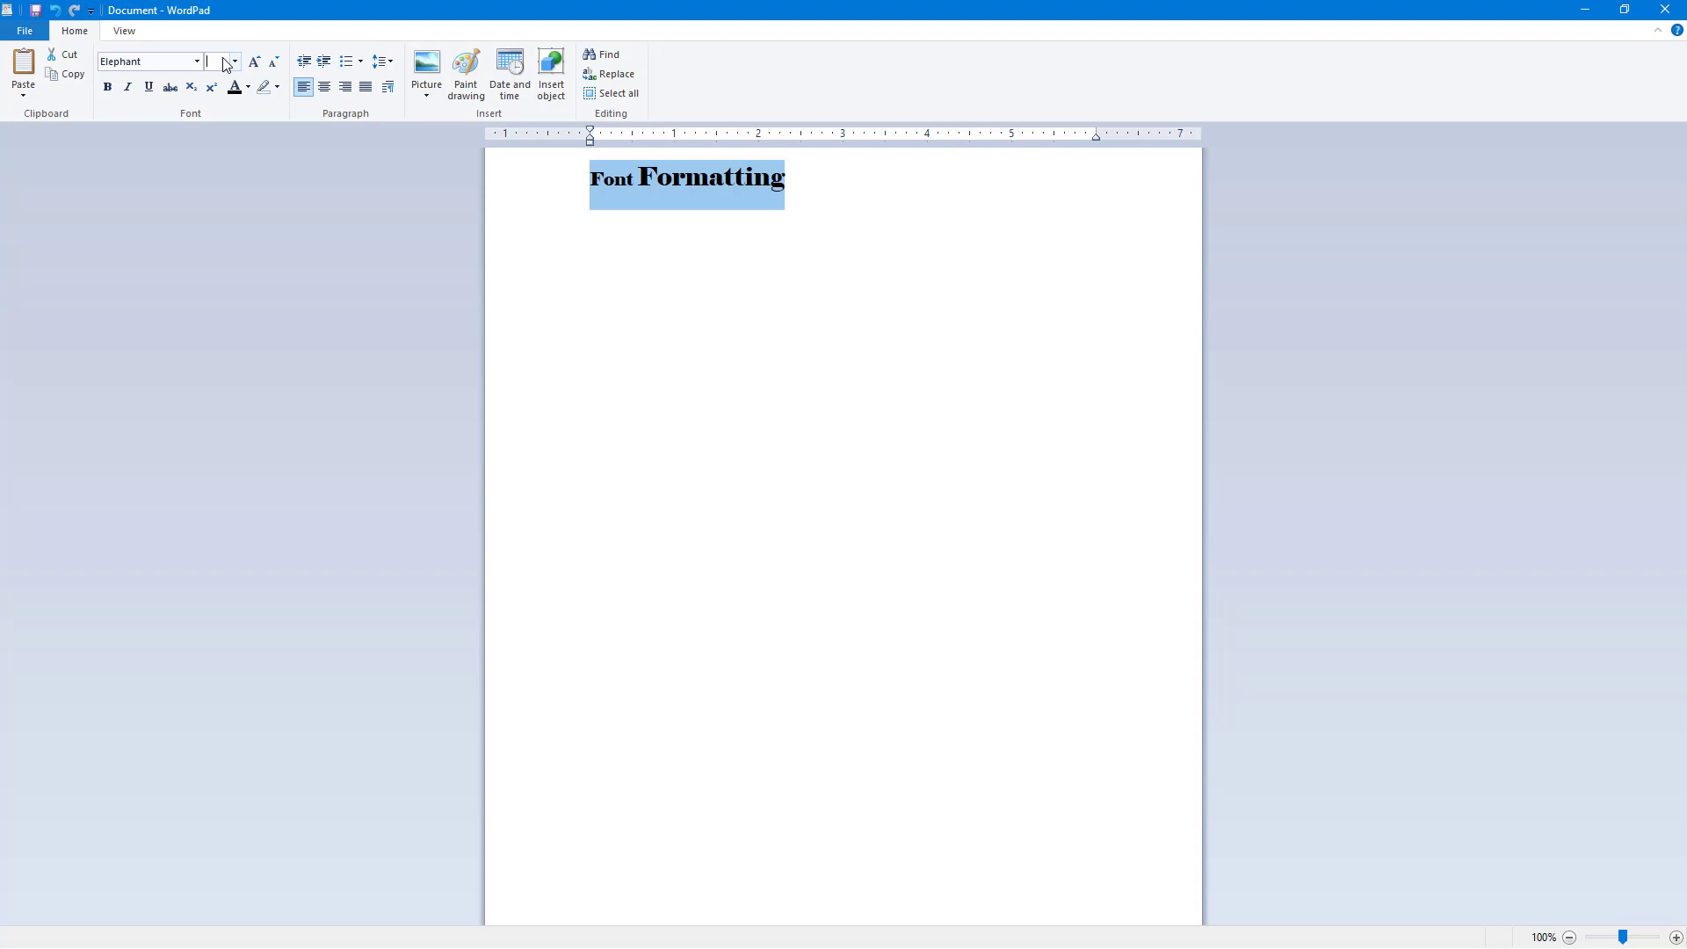
text(30)
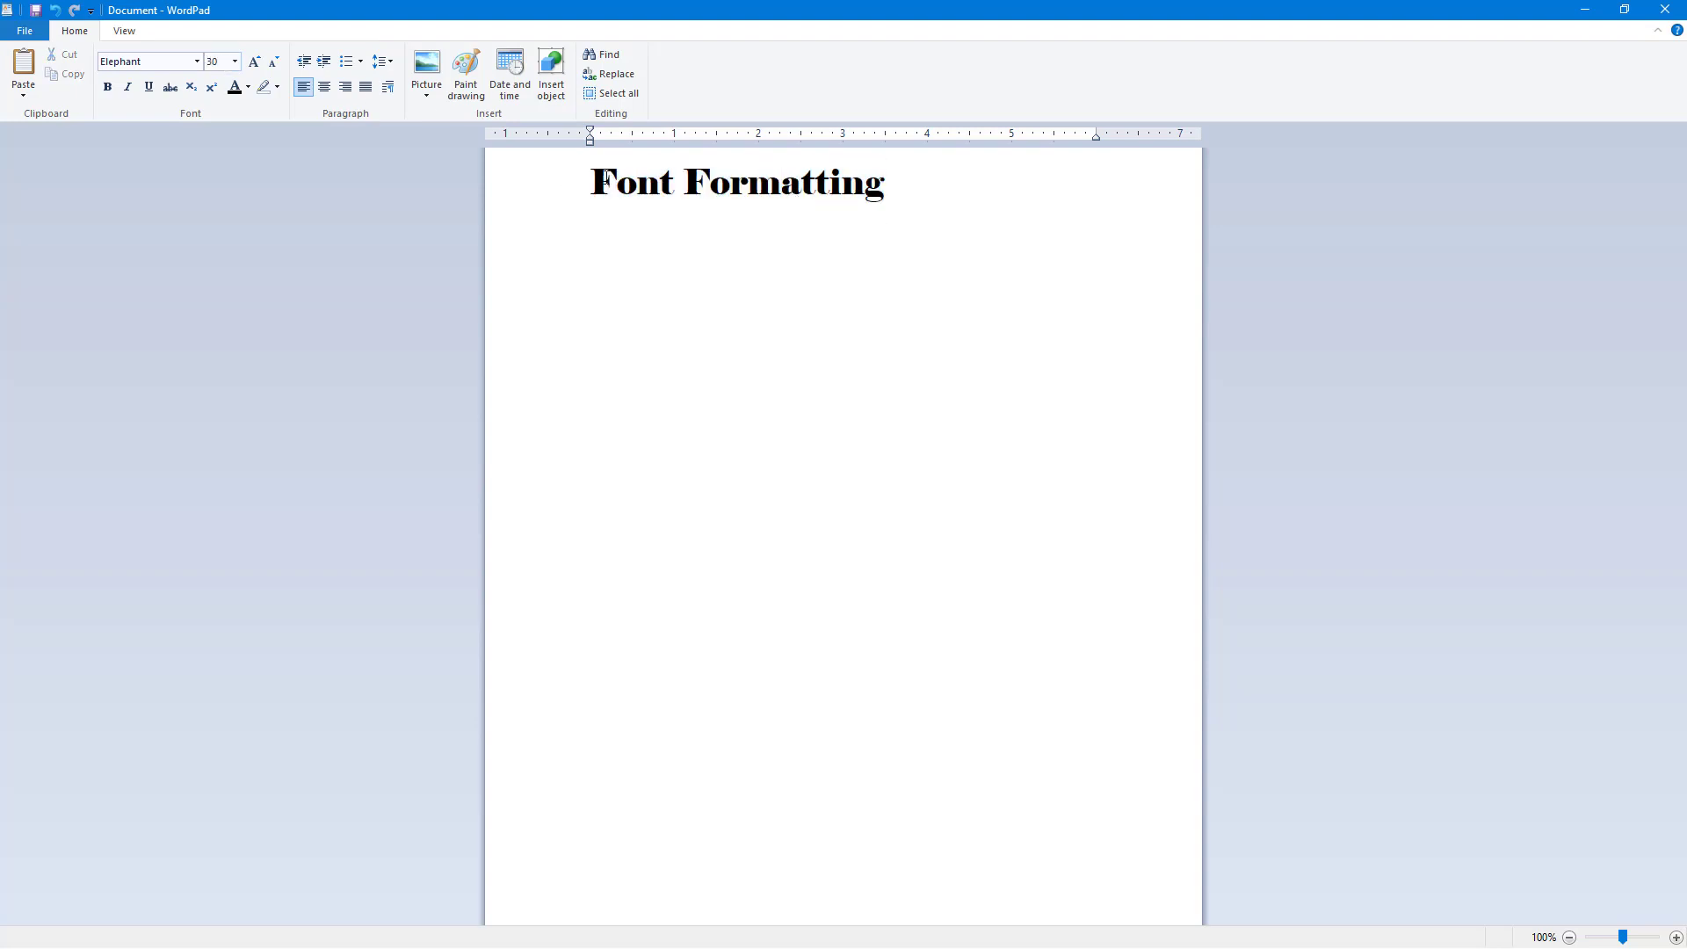
click(928, 186)
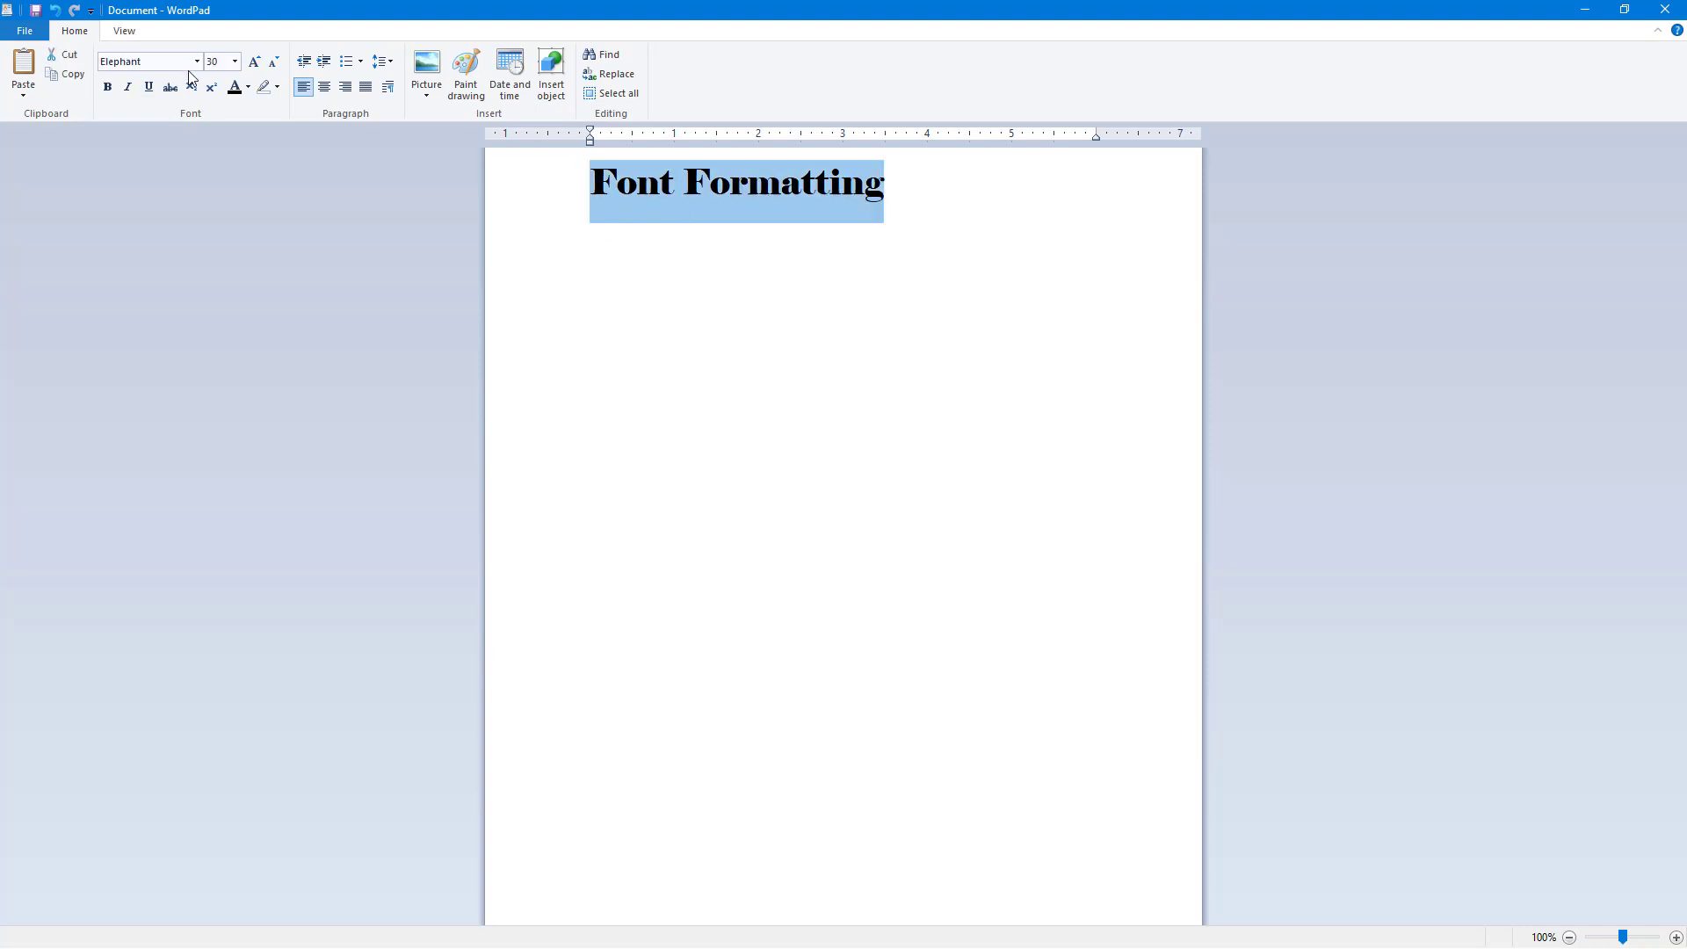
Change the heading to Arial, growing then shrinking it to 48 point.
click(196, 60)
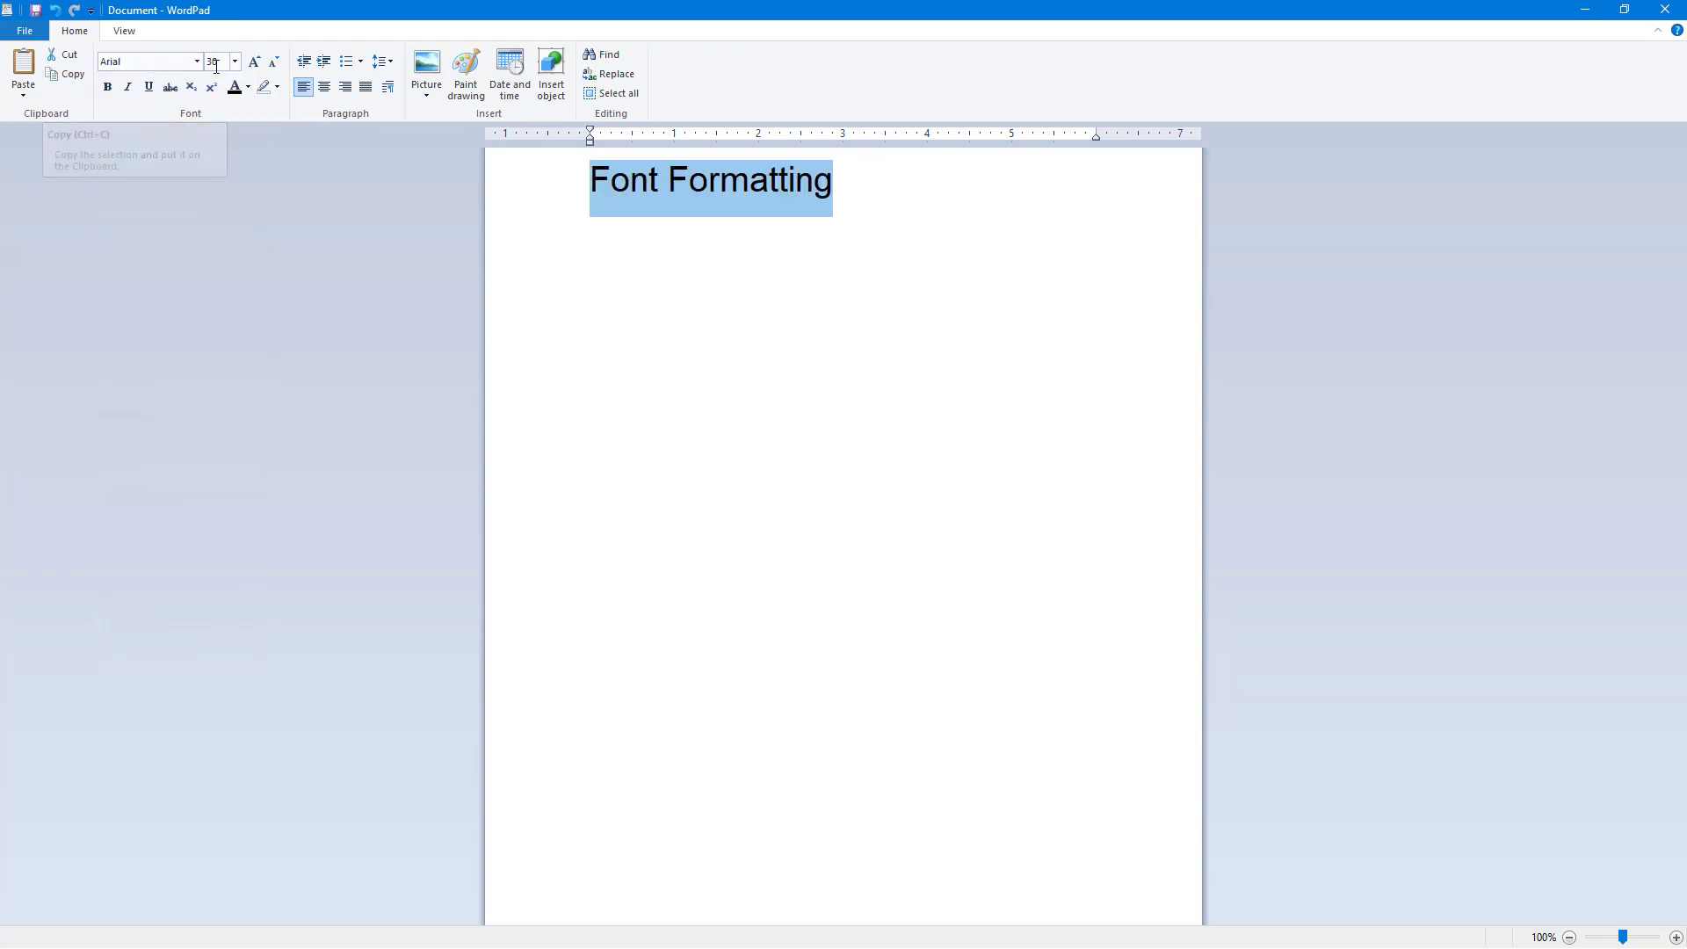
click(253, 62)
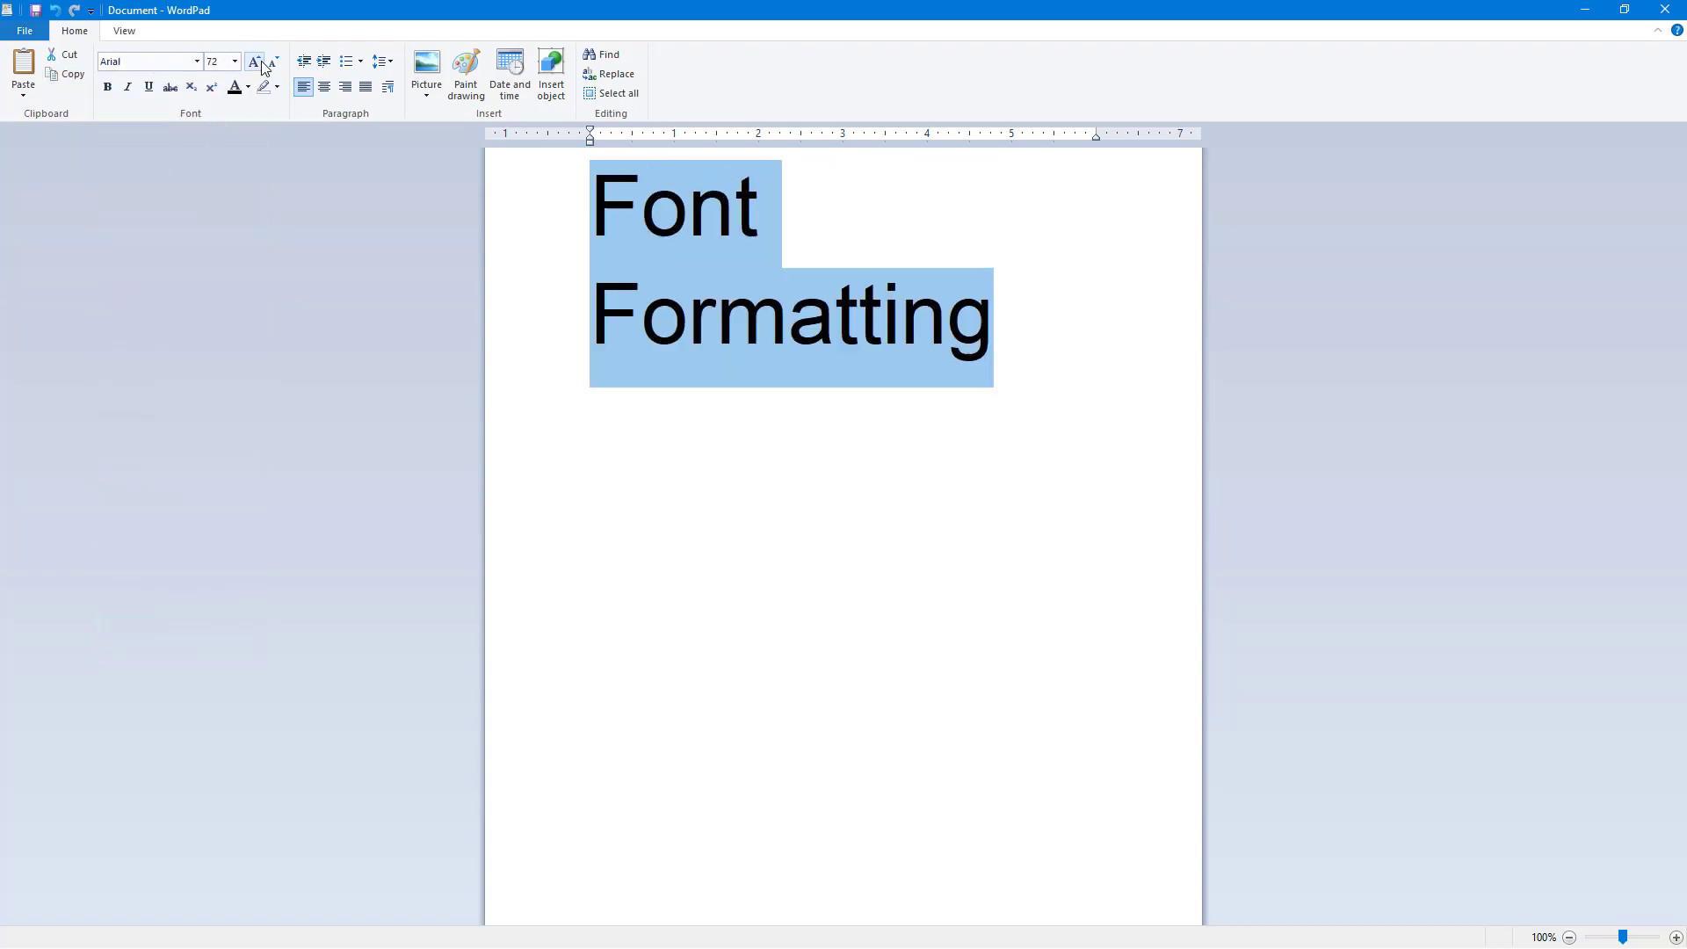
mouse_move(273, 69)
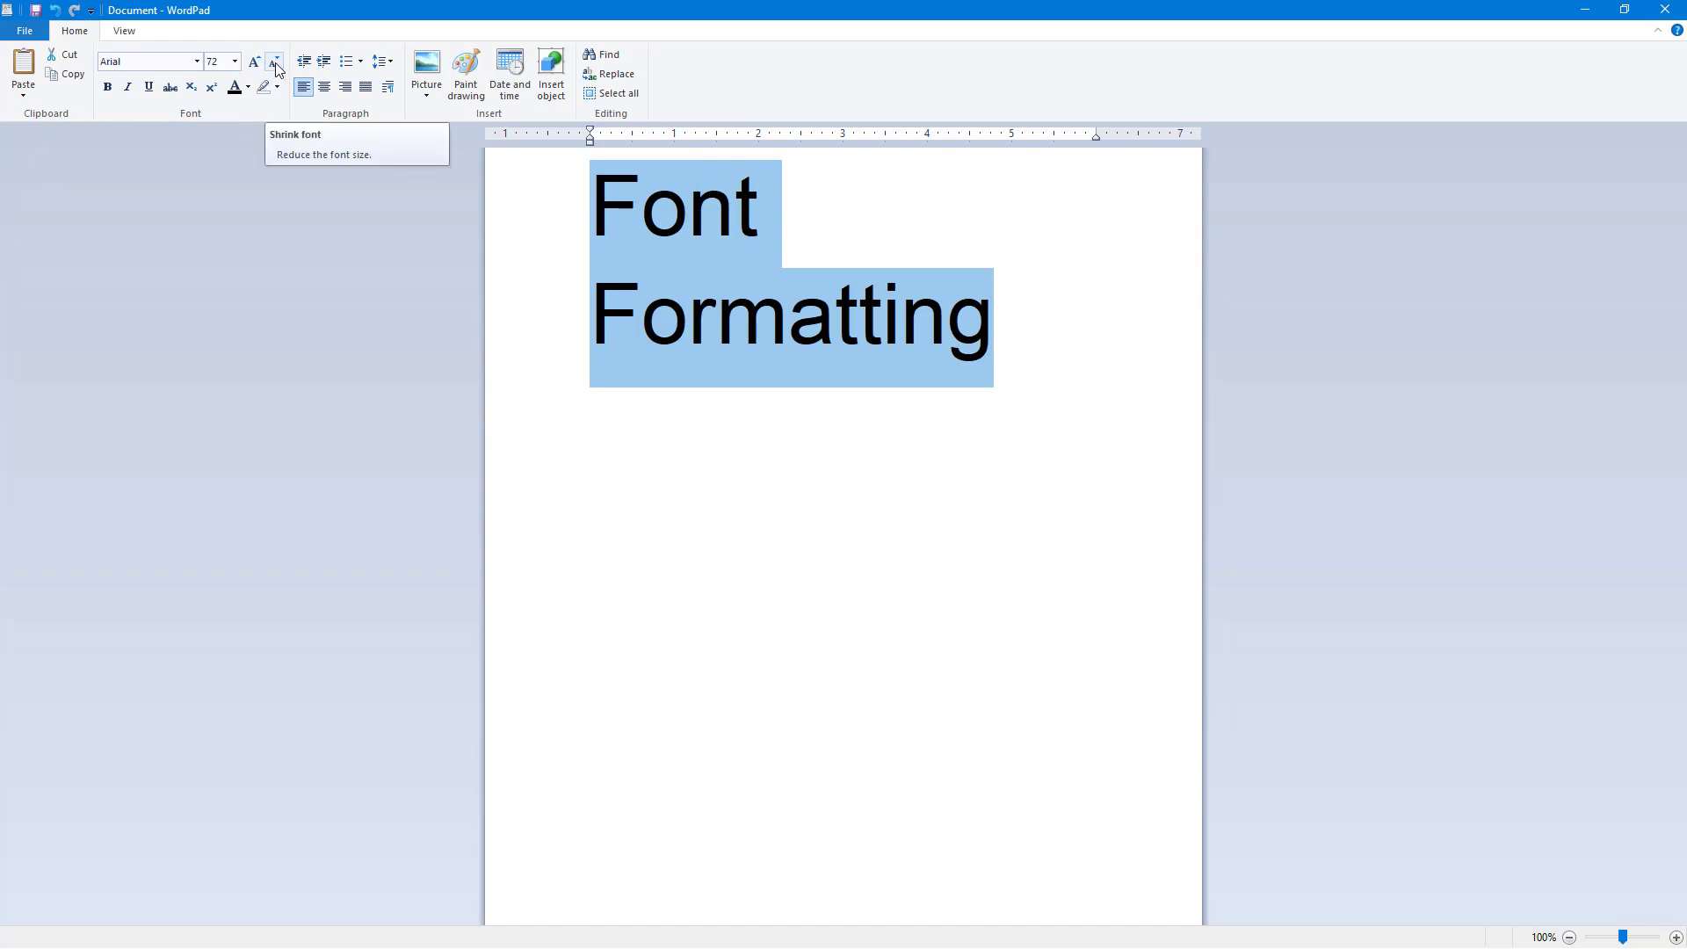
click(274, 61)
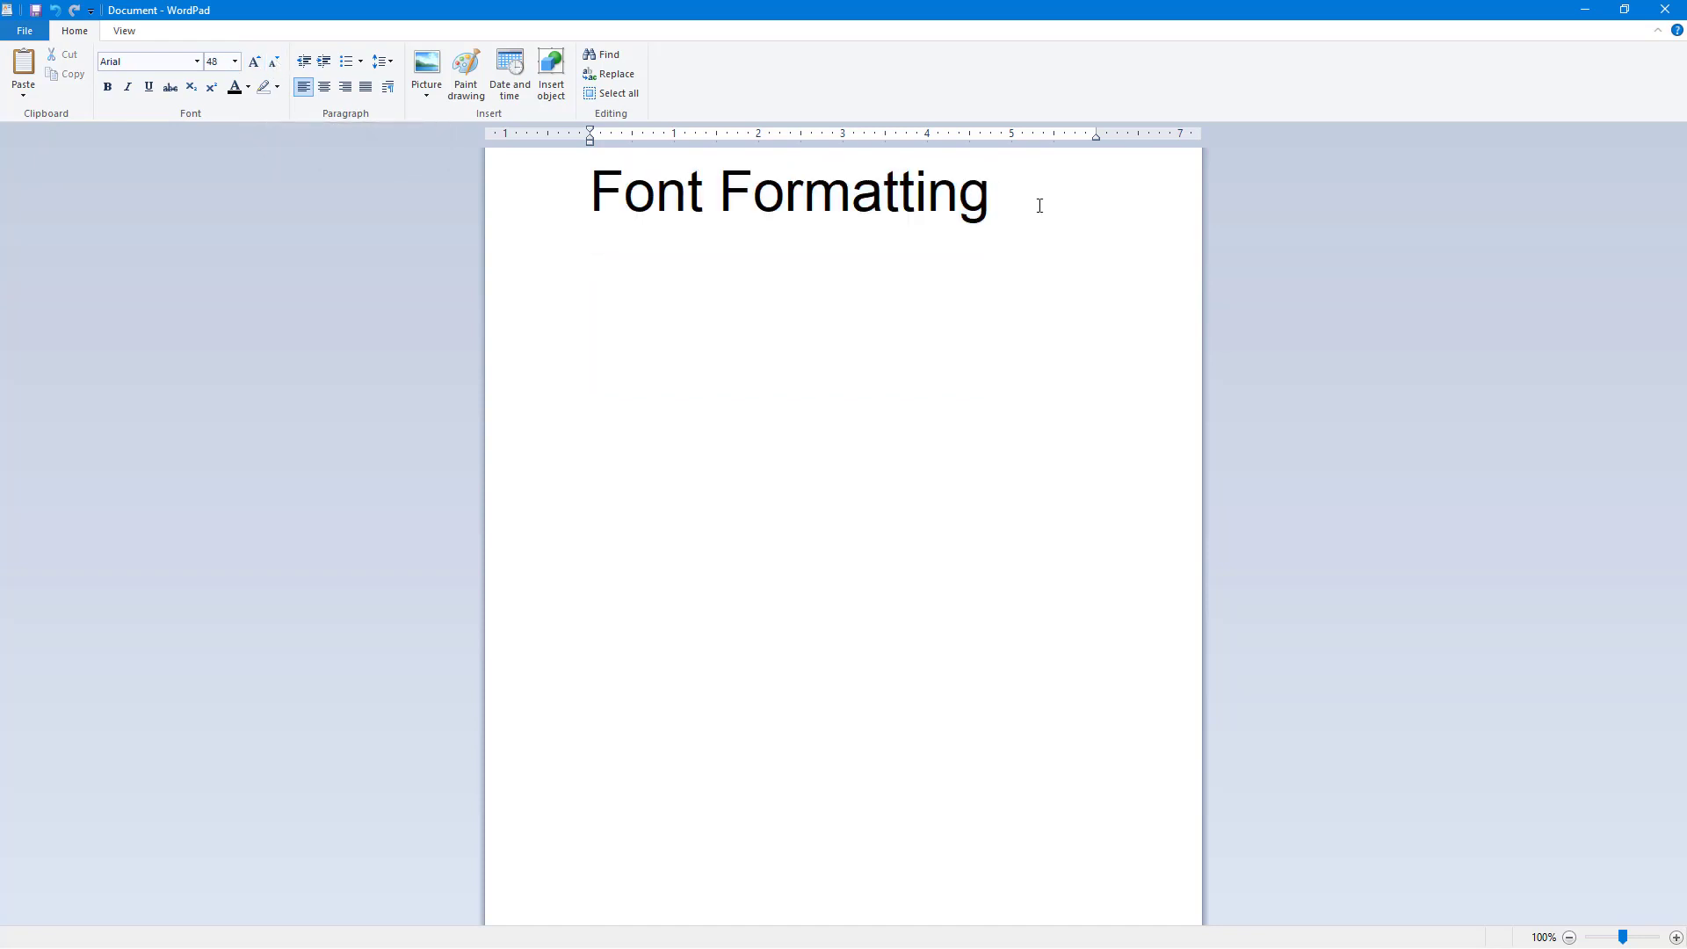
mouse_move(221, 107)
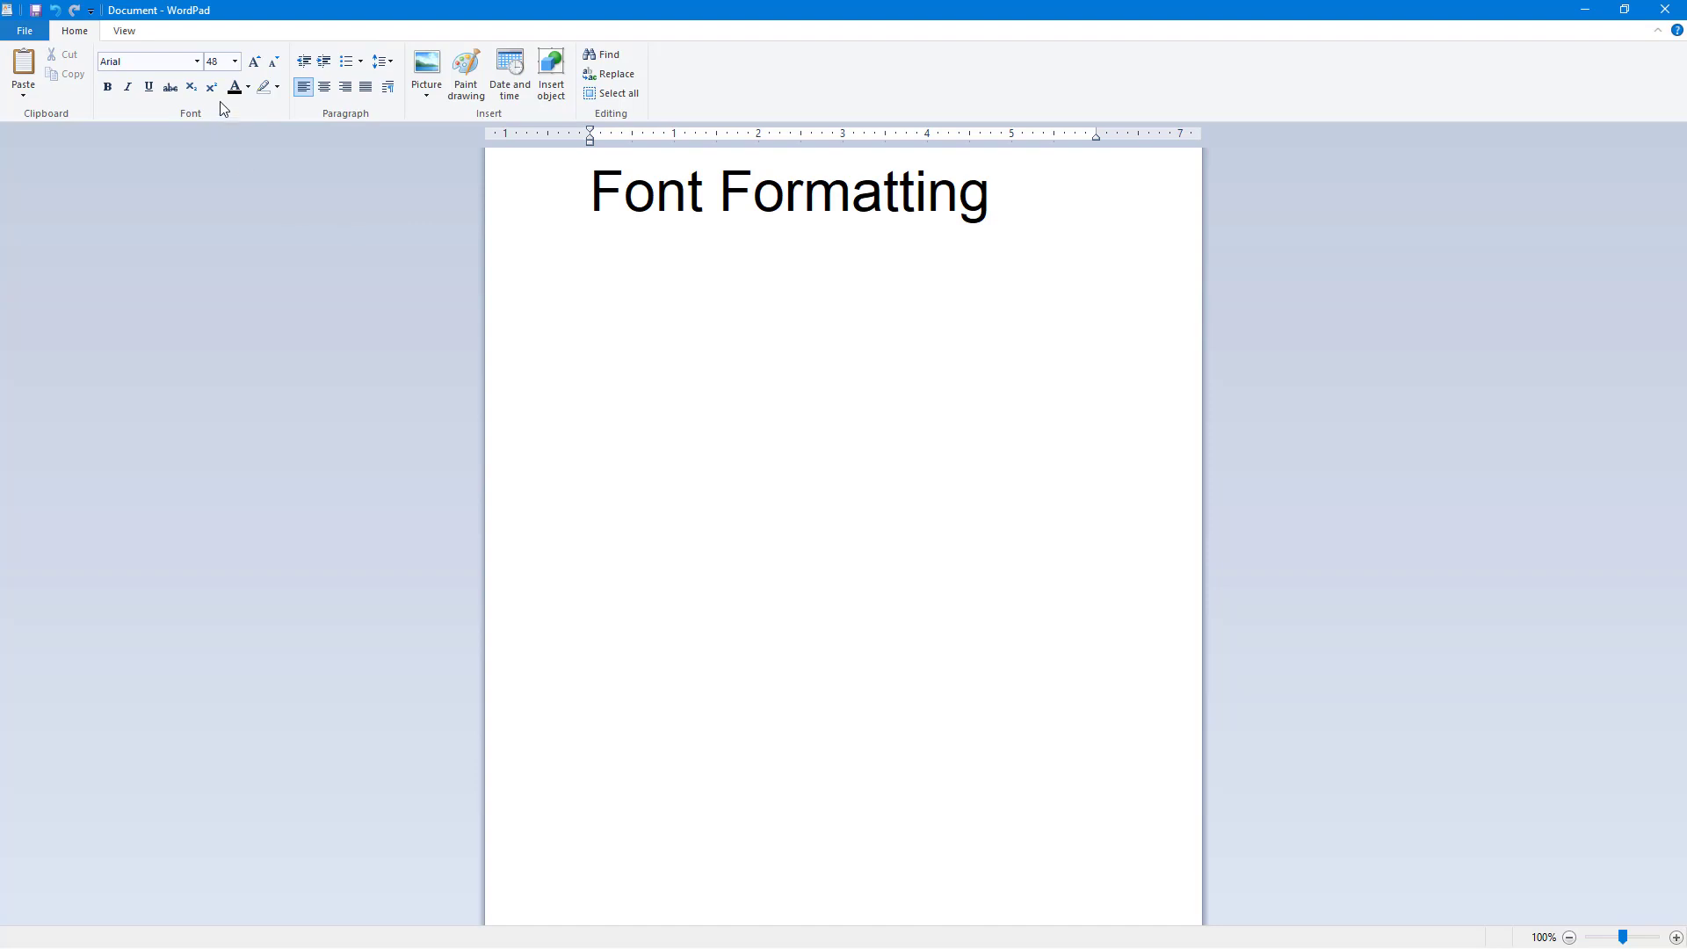
mouse_move(226, 61)
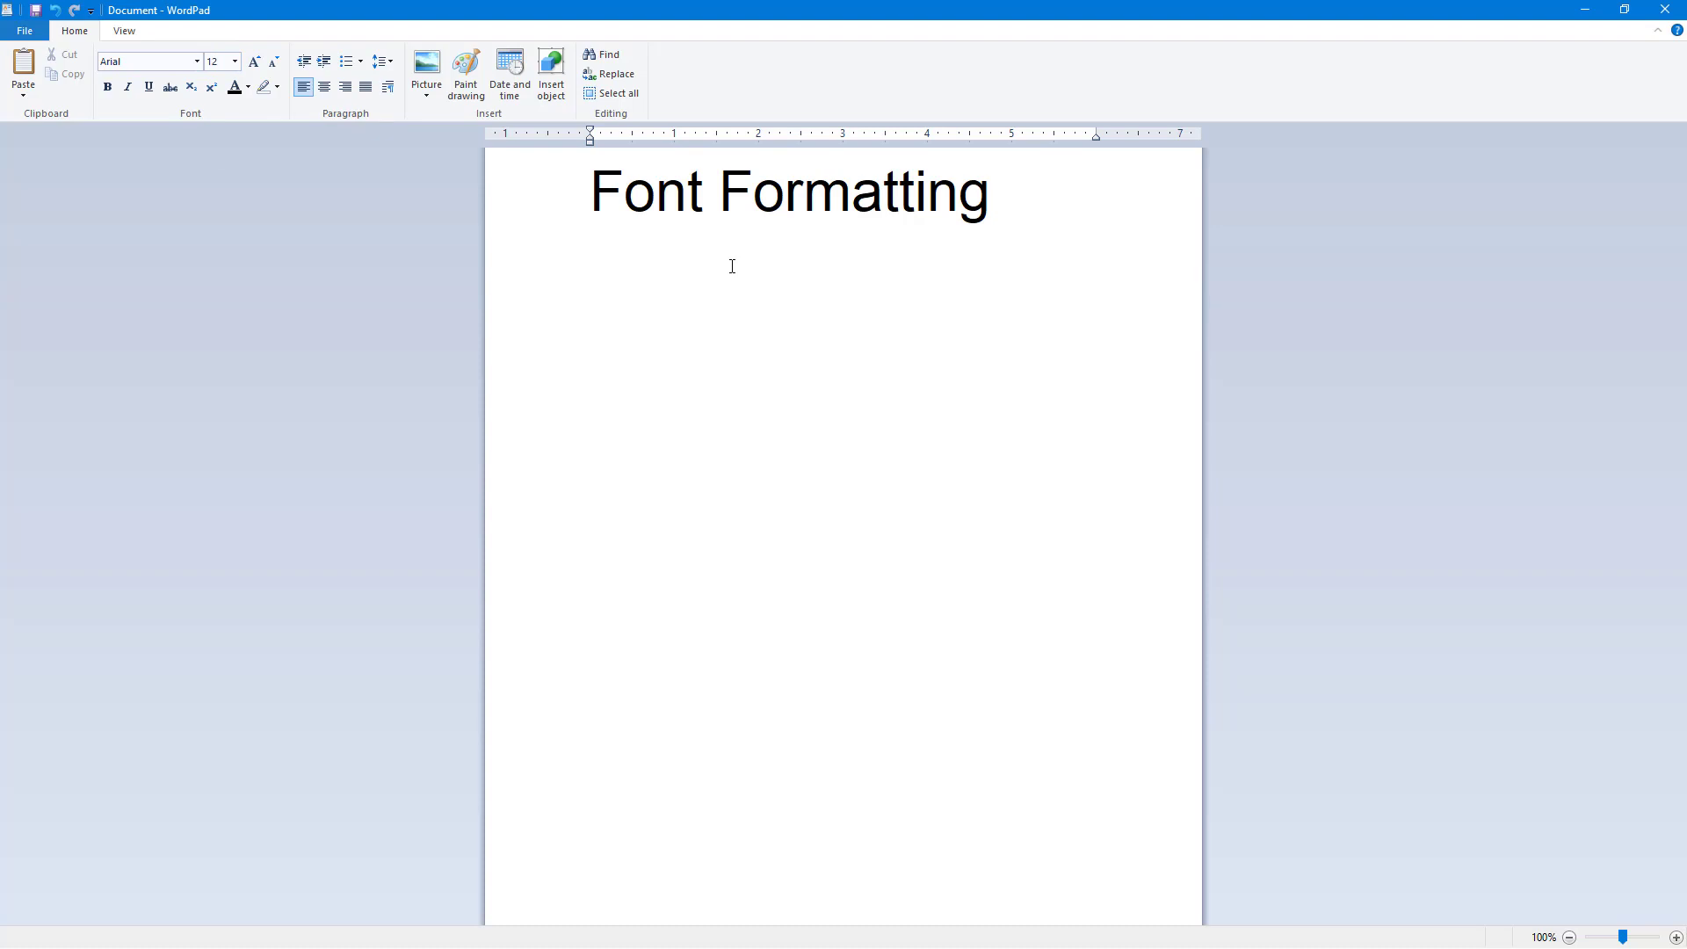
Write 'This is a paragraph.', copy it and paste it repeatedly to fill six lines.
text(This is)
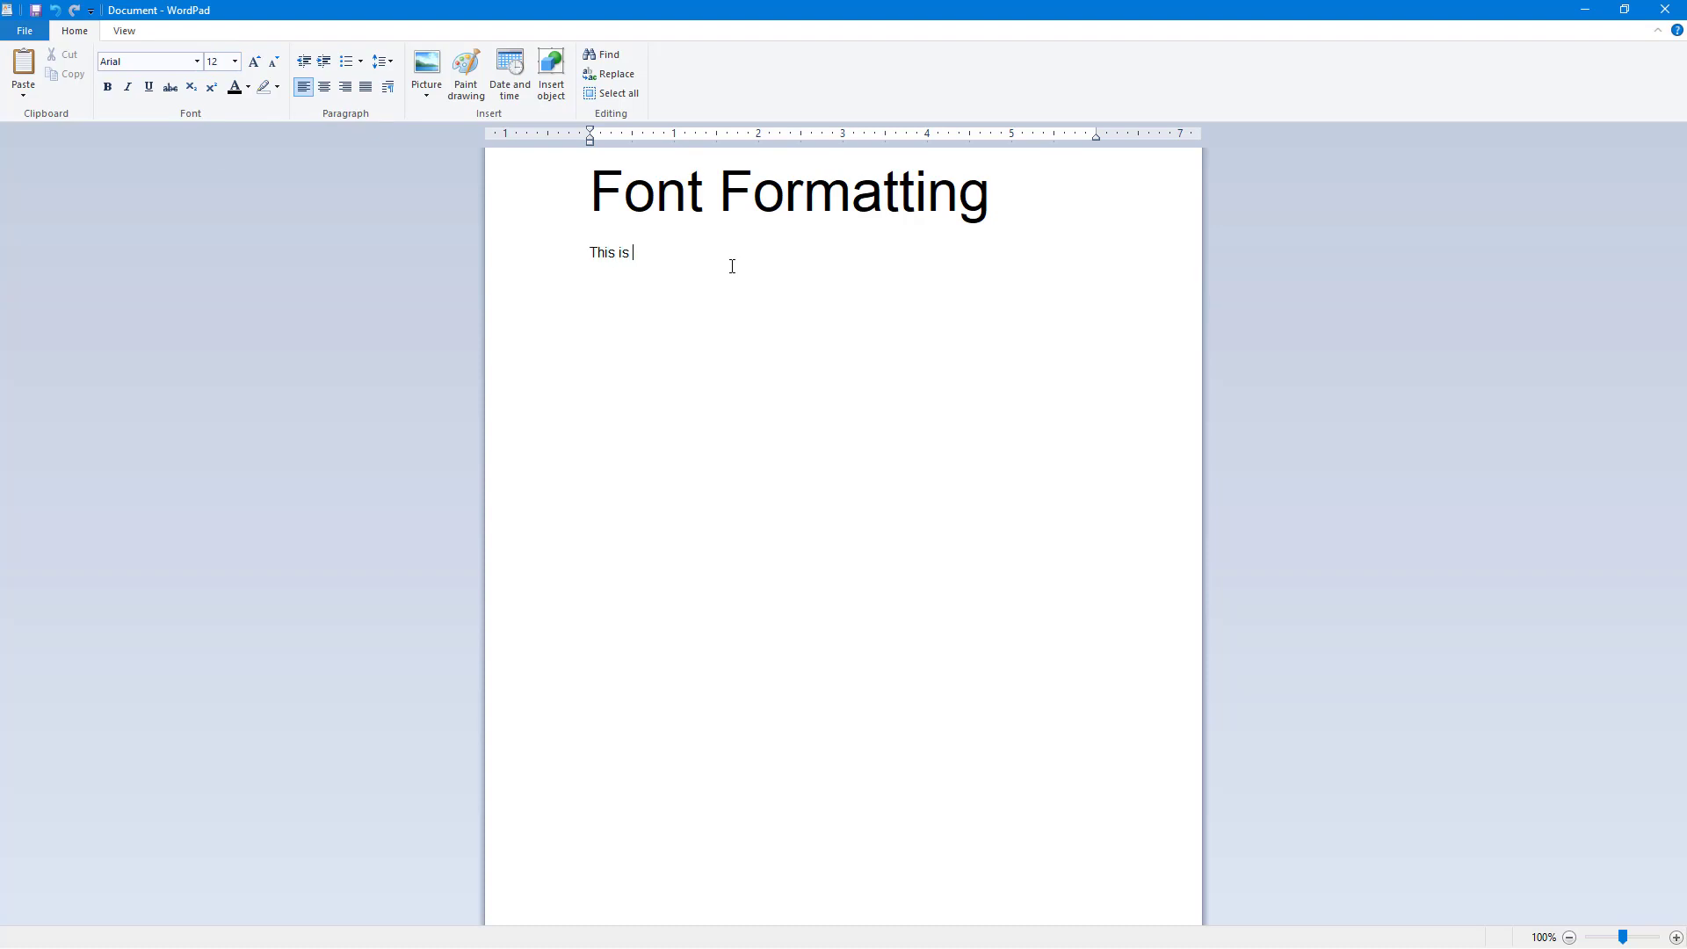
text(a paragra)
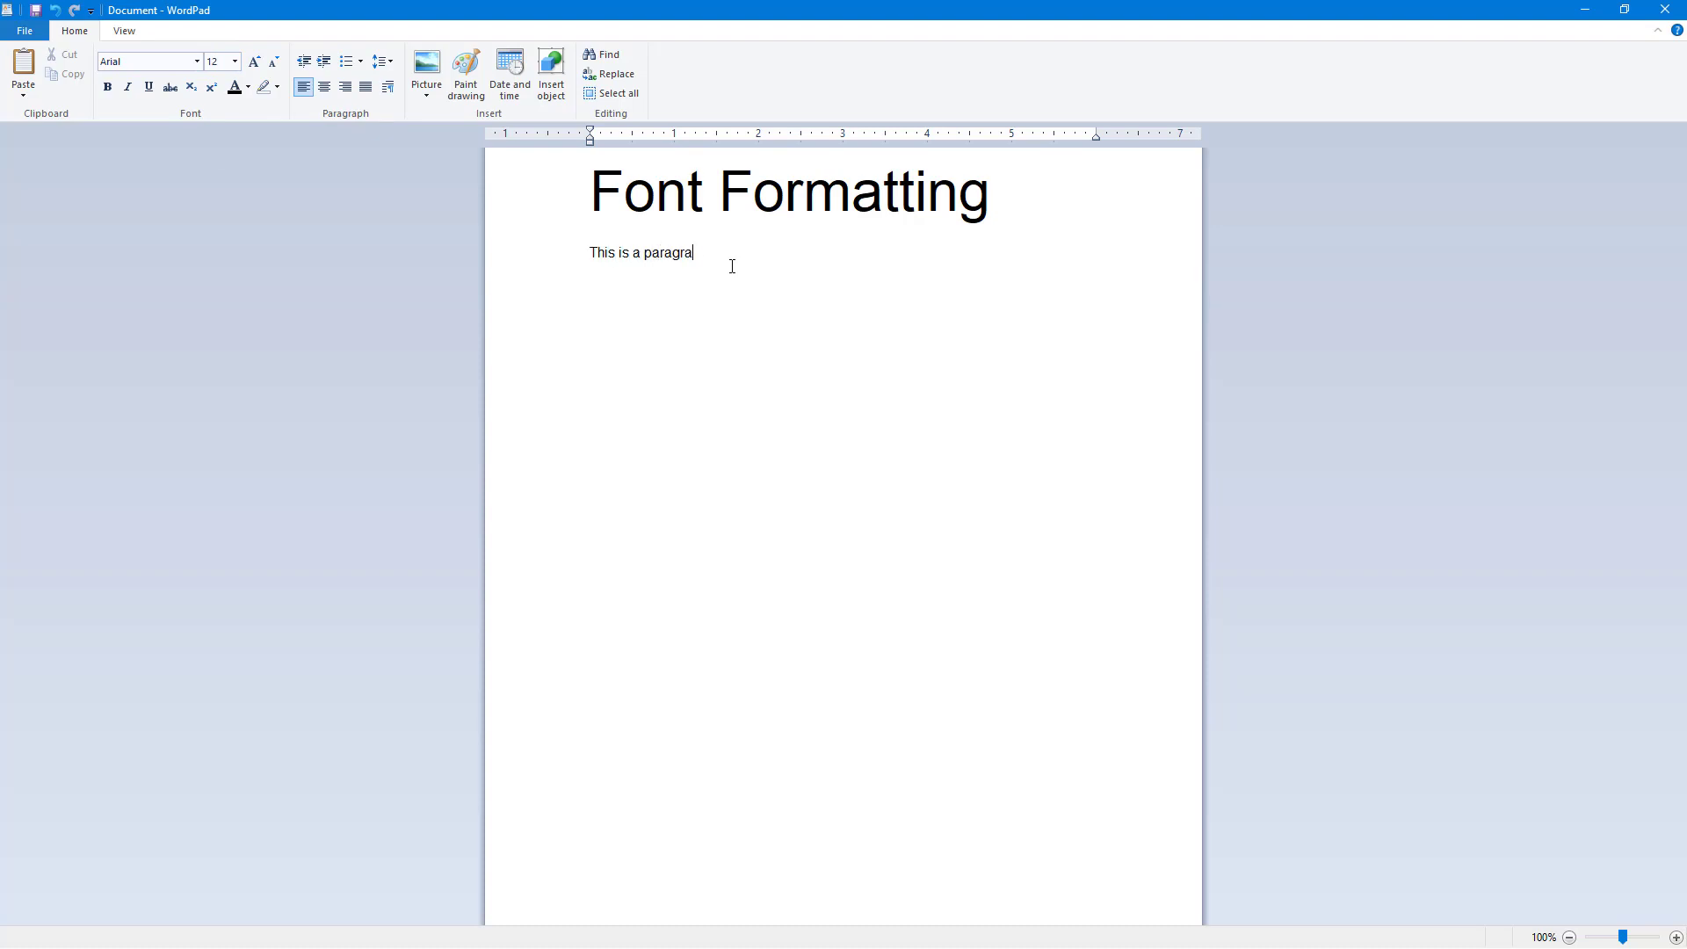
key(ctrl+c)
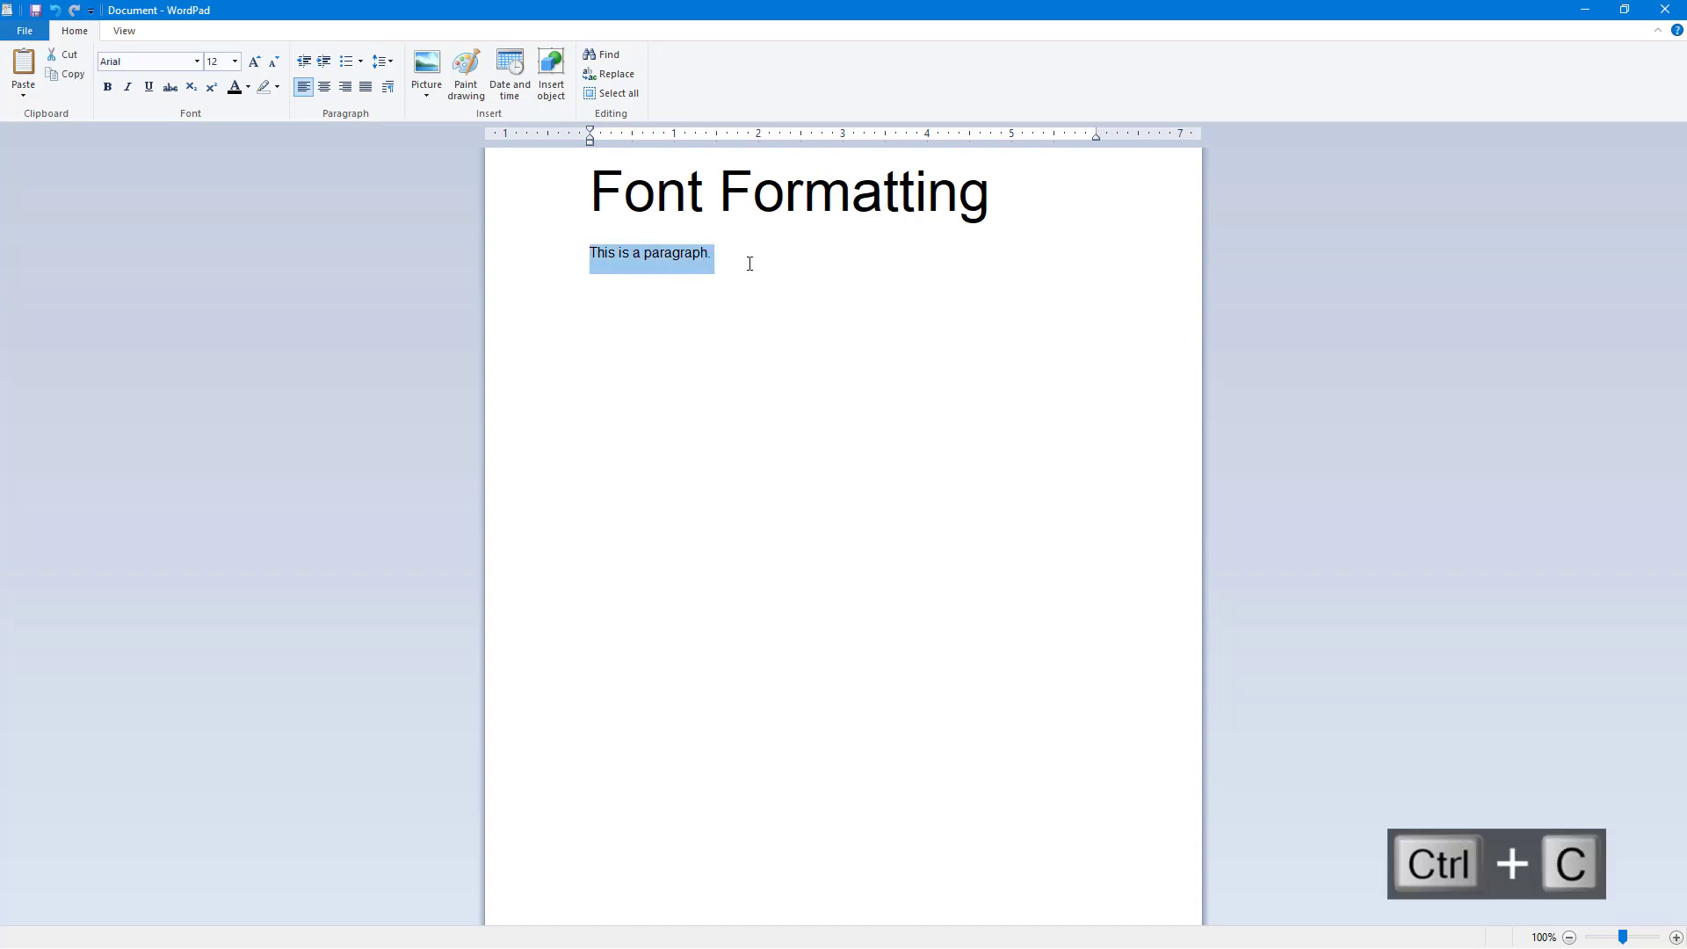
key(ctrl+v)
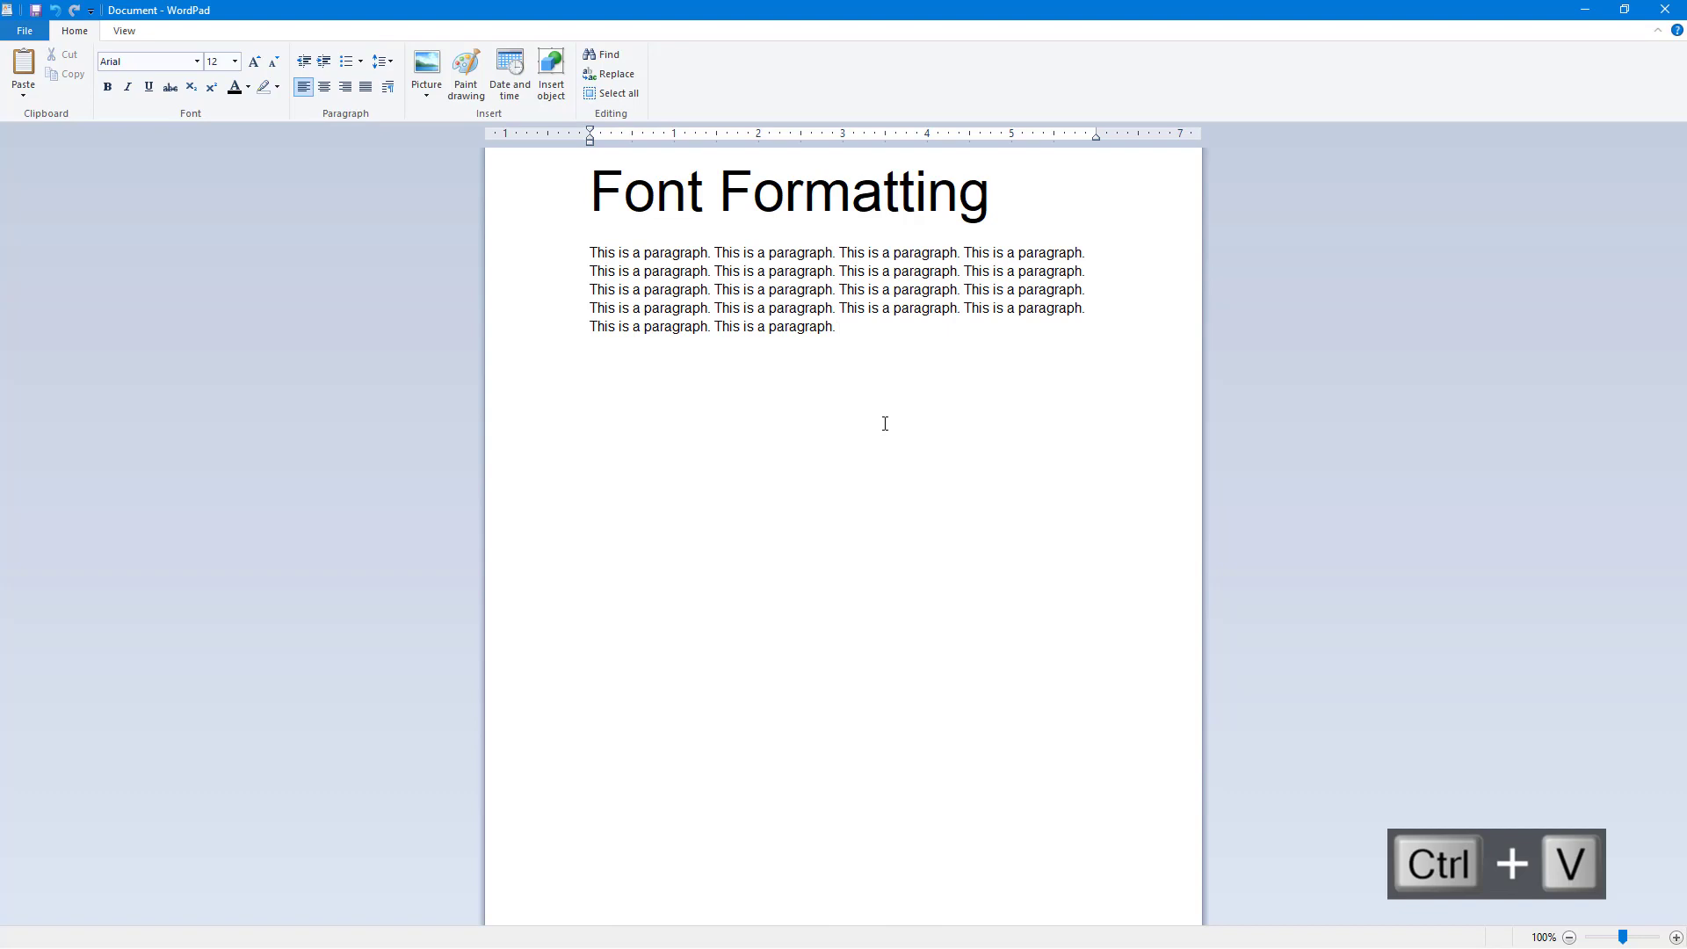
key(ctrl+v)
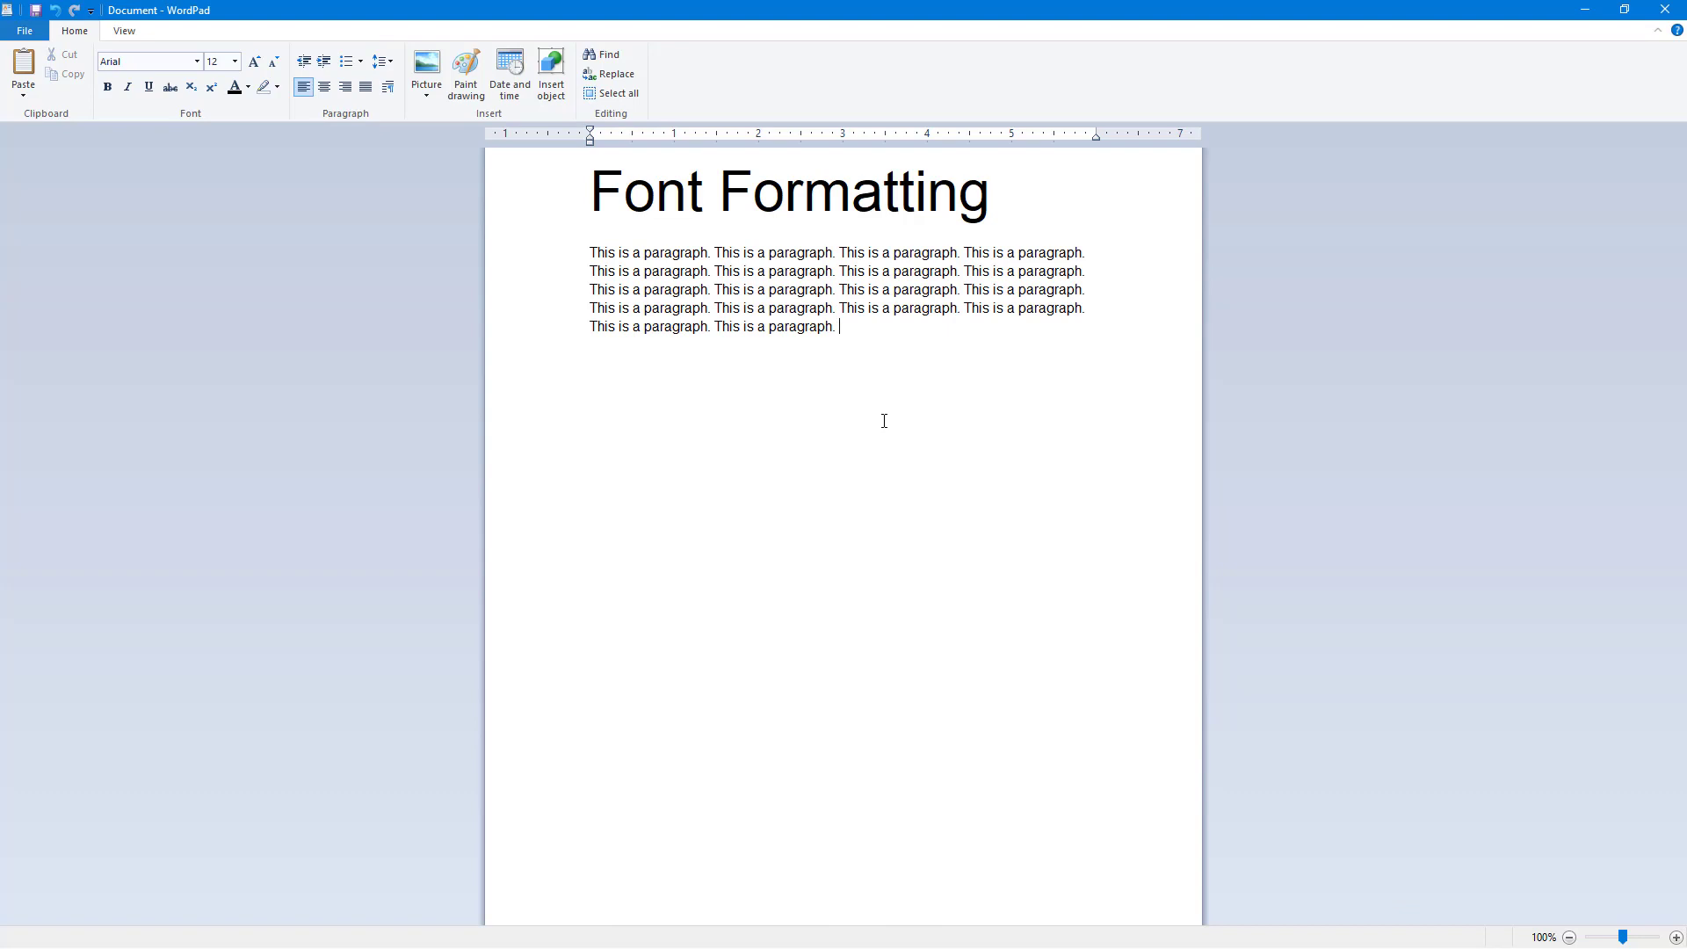
Select the heading, apply a heavy bold typeface, then deselect it.
double_click(854, 193)
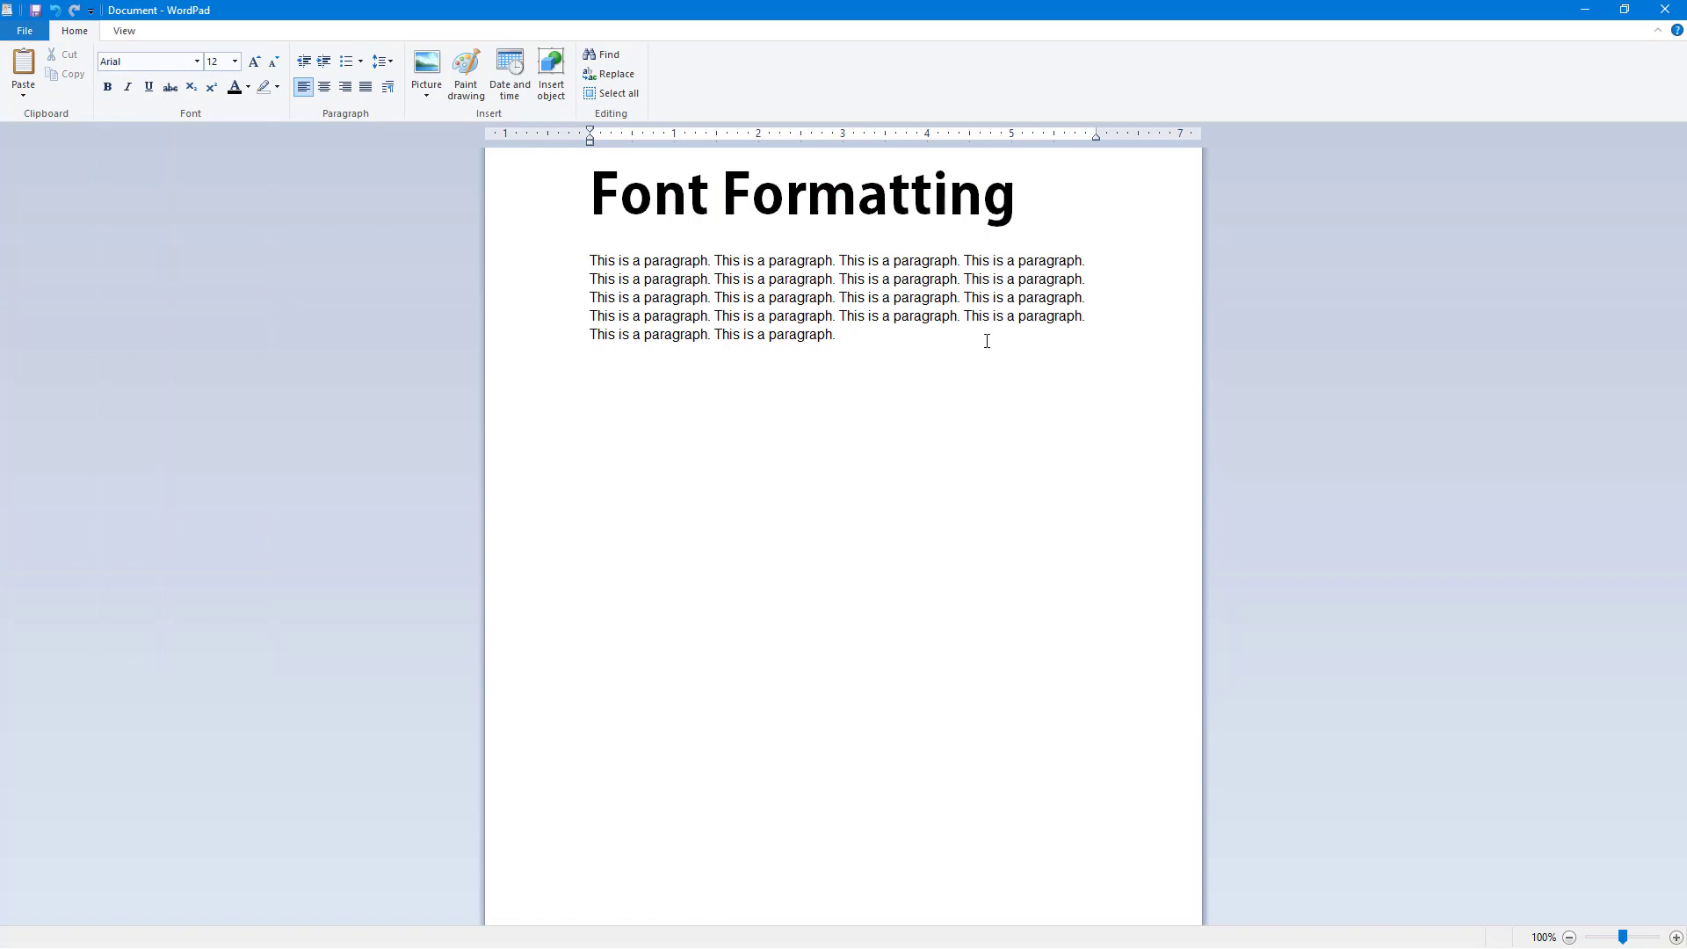
mouse_move(985, 339)
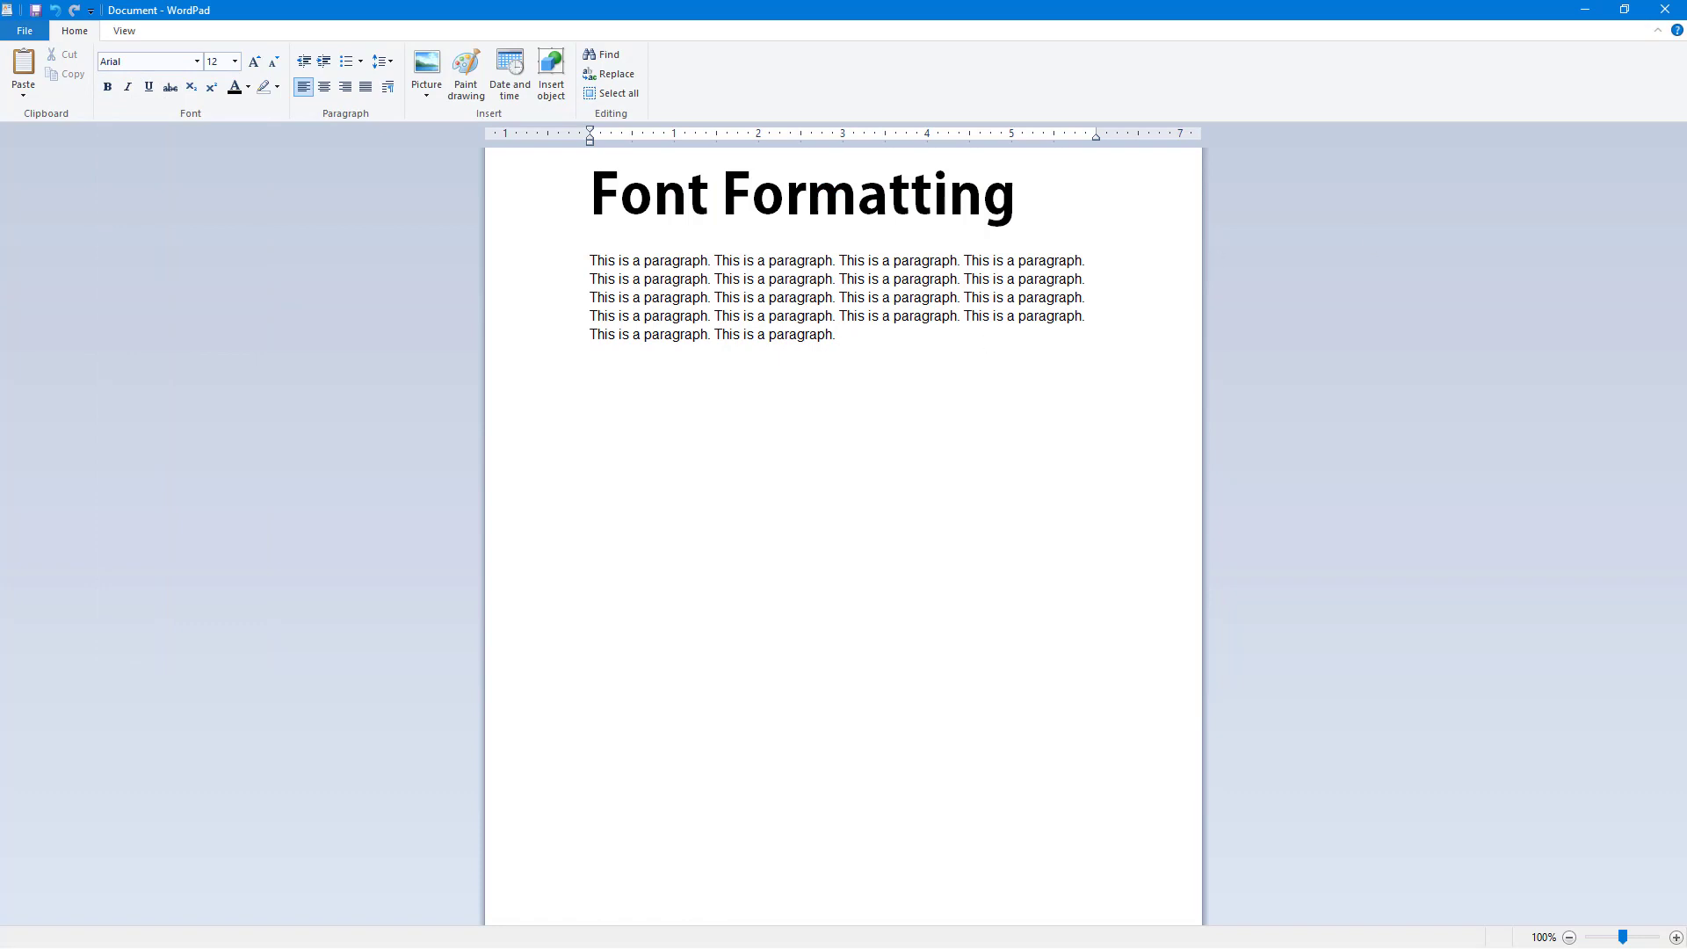
click(840, 334)
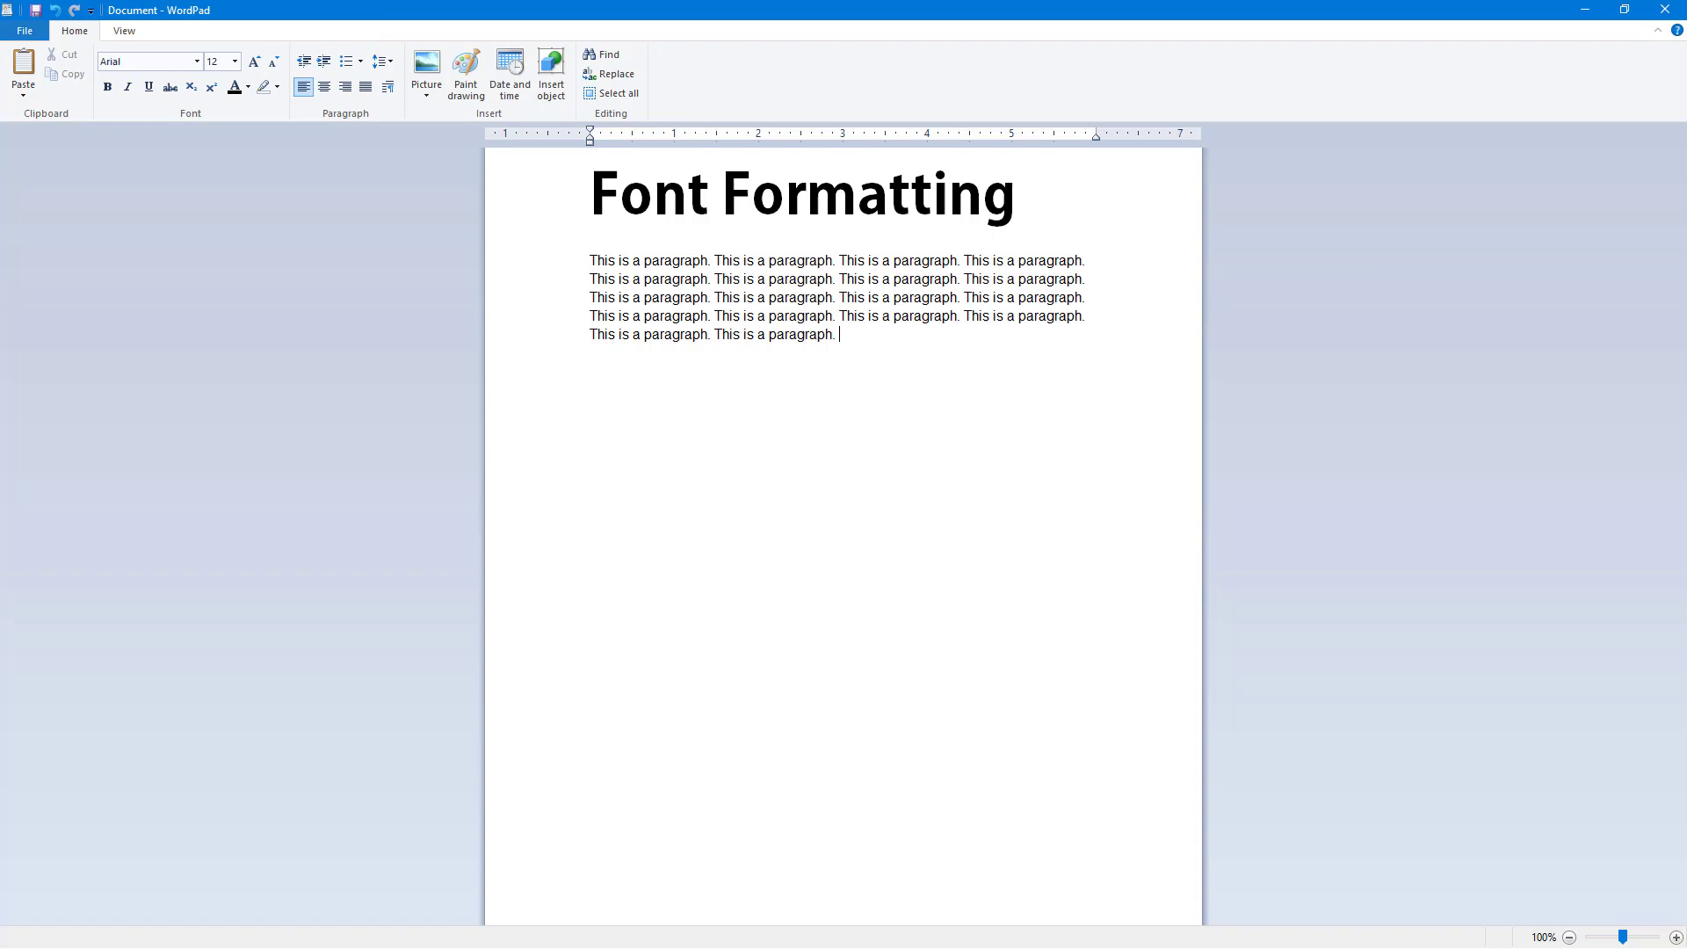